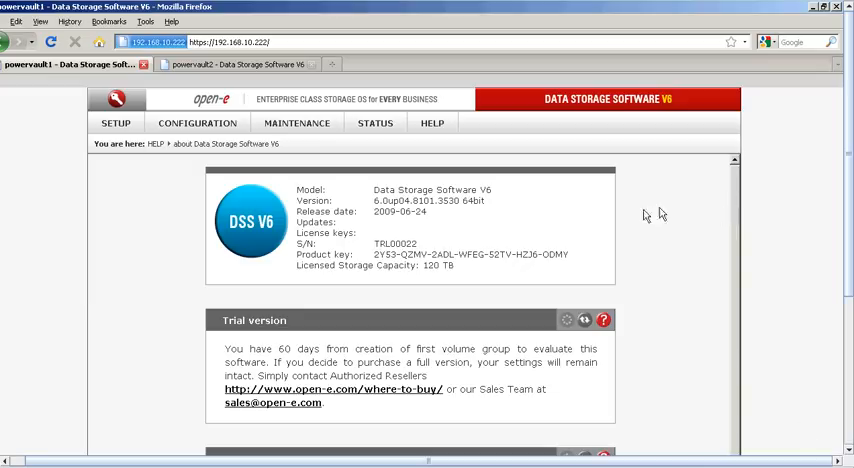
mouse_move(589, 234)
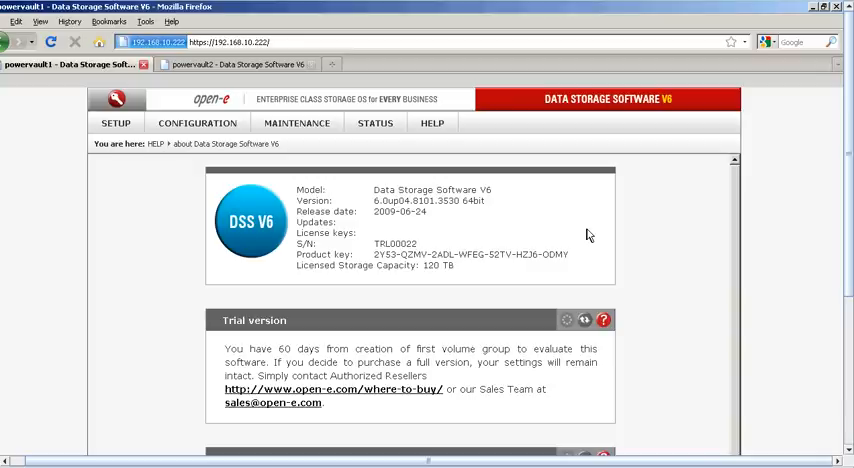
mouse_move(583, 235)
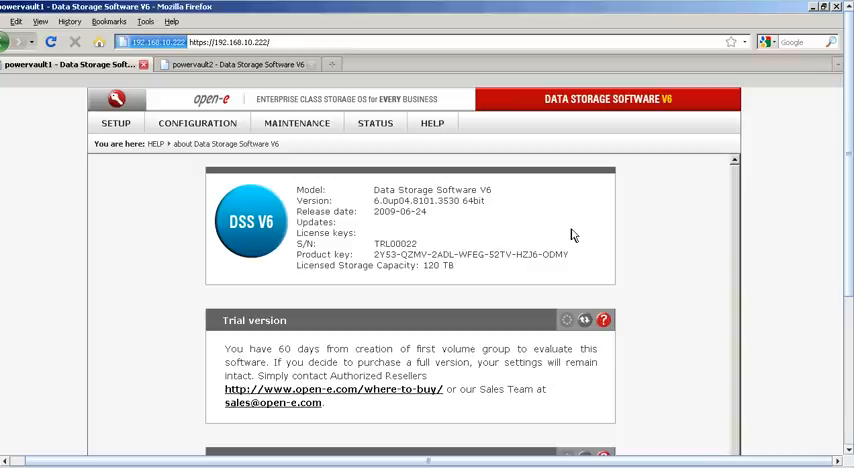
mouse_move(103, 118)
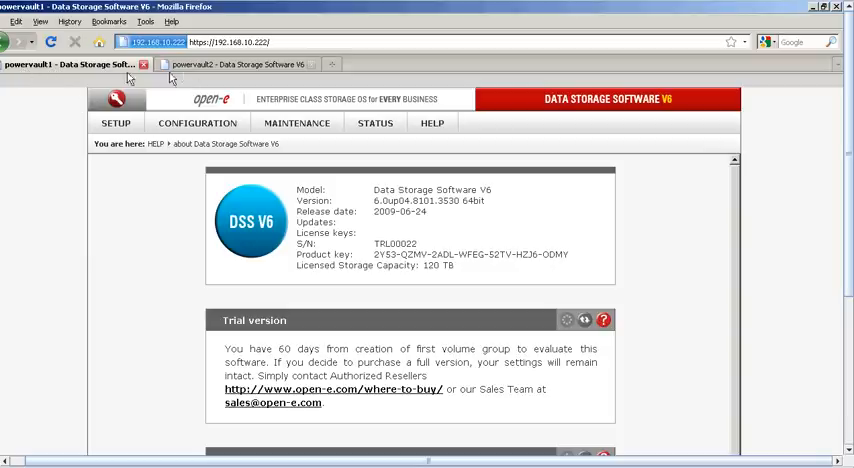
Show the SETUP > network > Interfaces page on powervault1 and powervault2, ending on powervault1.
left_click(235, 64)
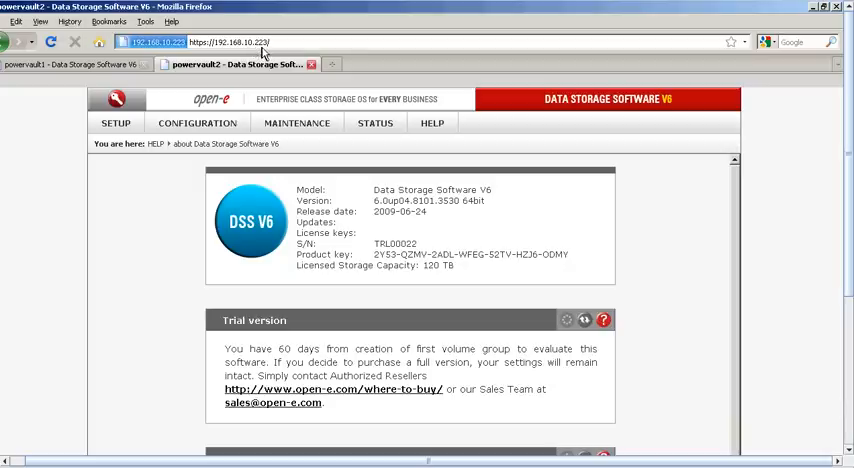
left_click(70, 64)
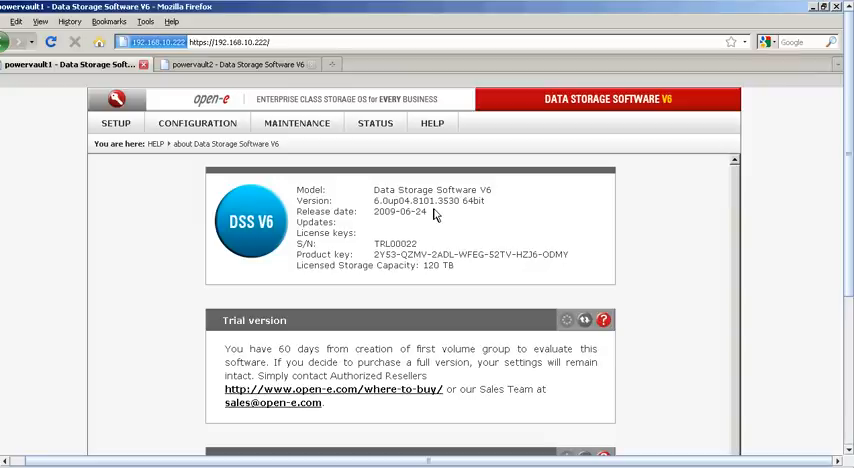
mouse_move(463, 208)
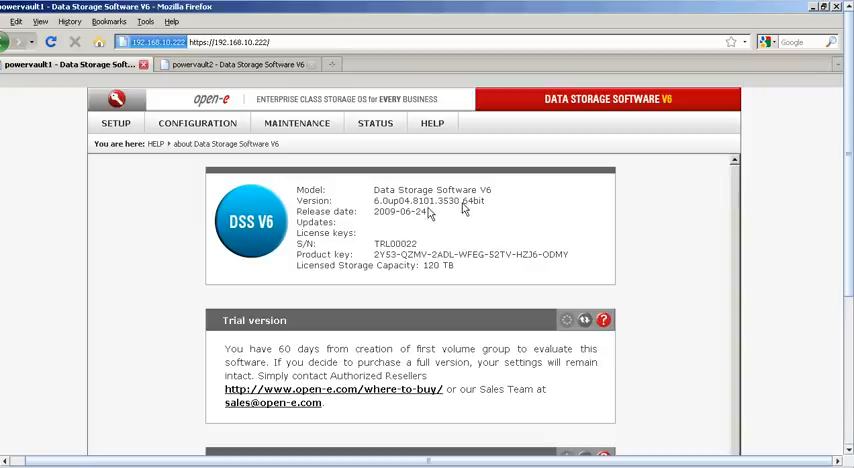
mouse_move(288, 190)
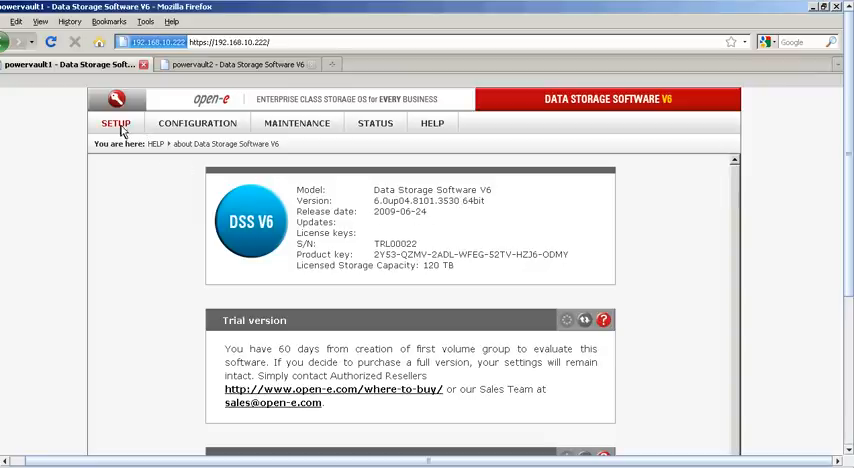
left_click(115, 122)
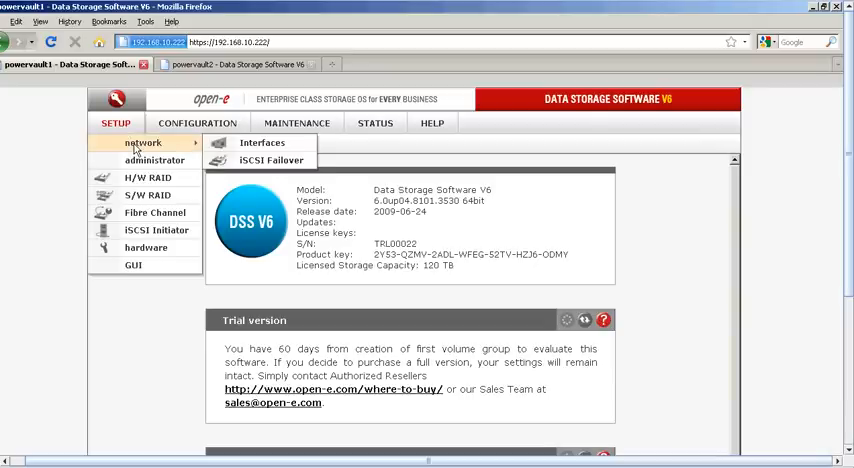
left_click(261, 142)
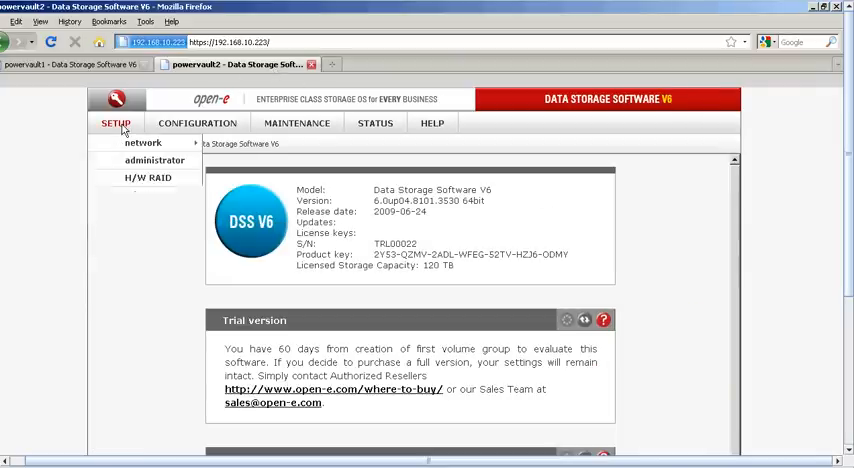
left_click(143, 142)
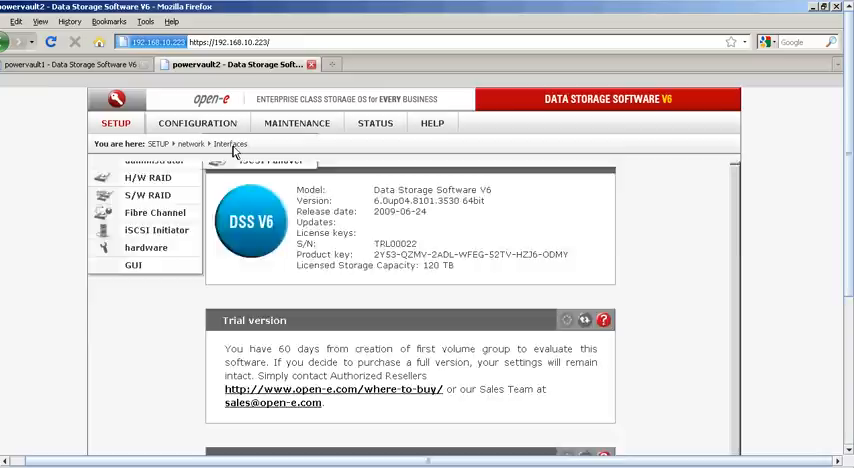
left_click(230, 143)
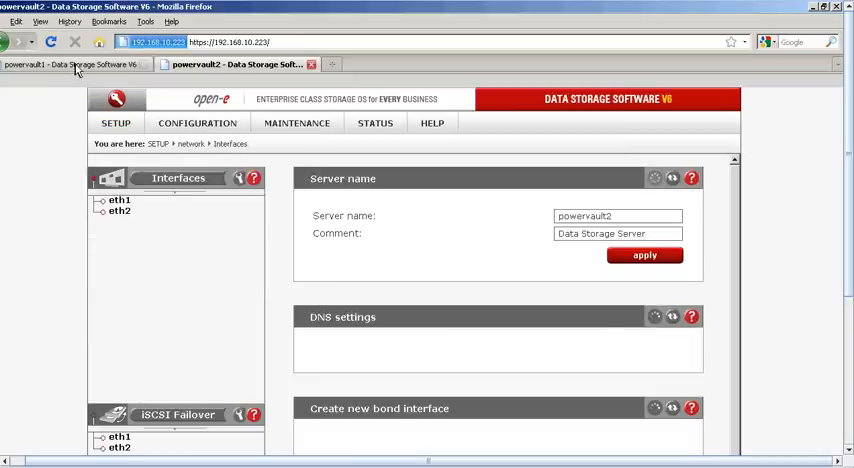
left_click(70, 64)
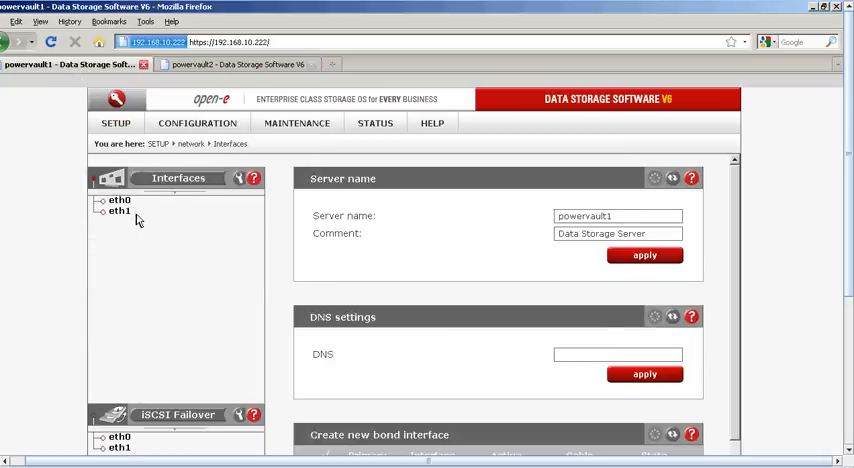
mouse_move(263, 280)
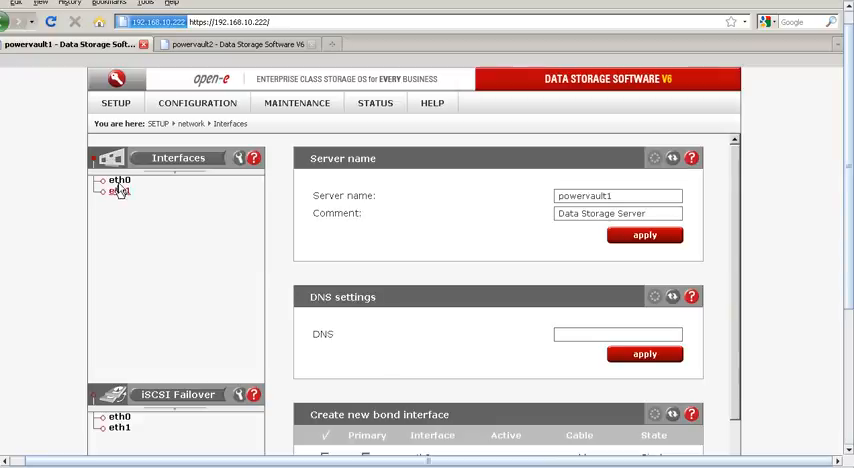
Check the IP settings of eth0 and eth1 on powervault1, and eth1 and eth2 on powervault2.
left_click(119, 180)
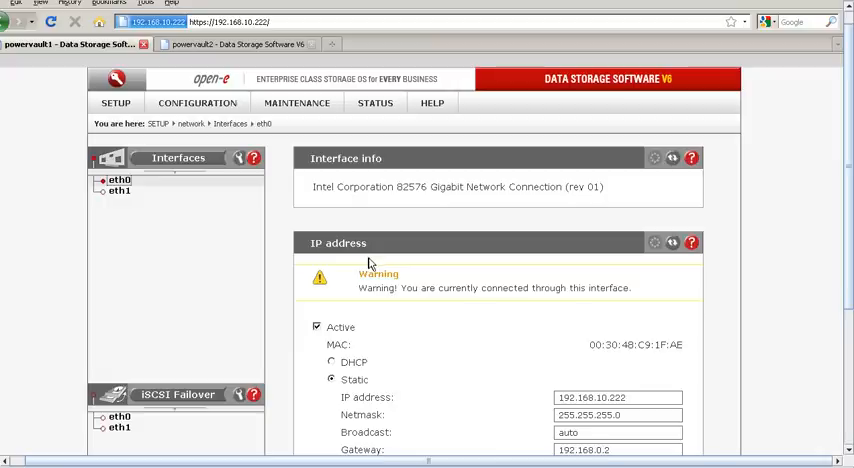
mouse_move(543, 272)
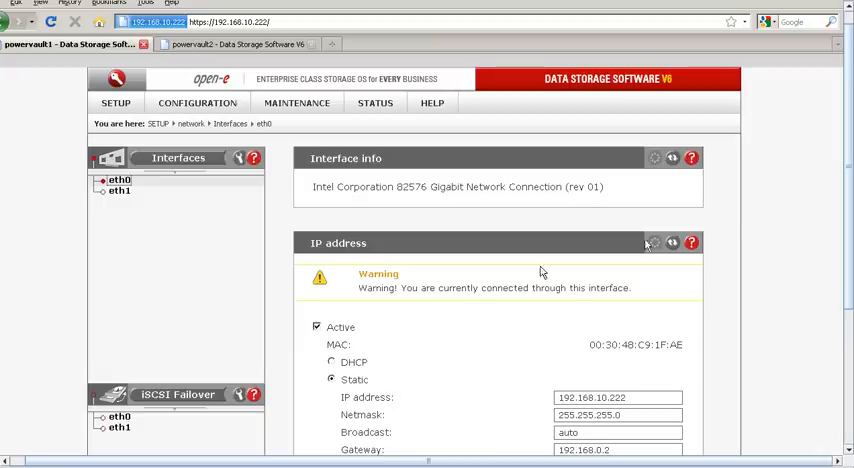
scroll("down", 3)
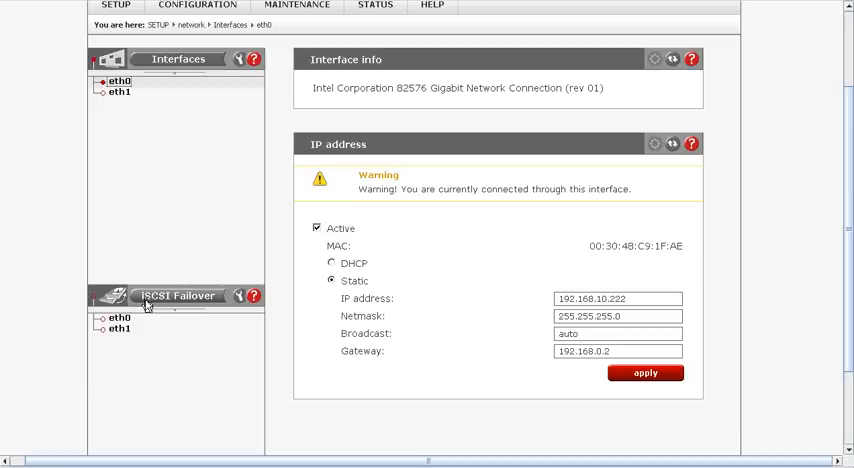
mouse_move(375, 299)
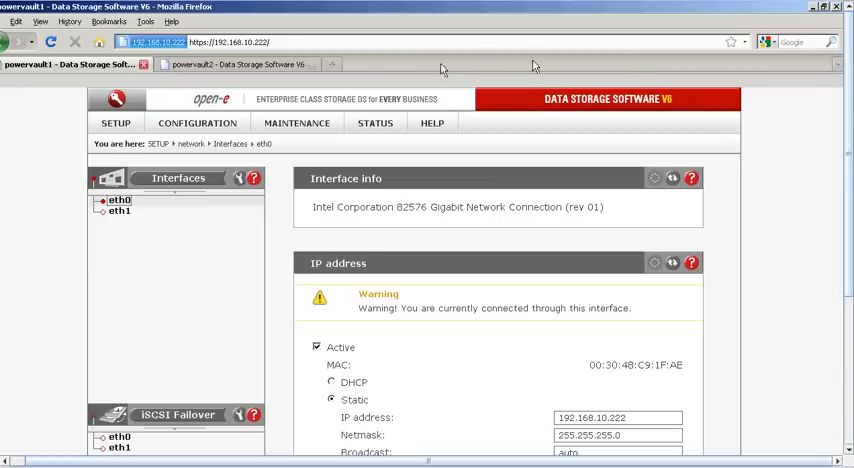
left_click(240, 64)
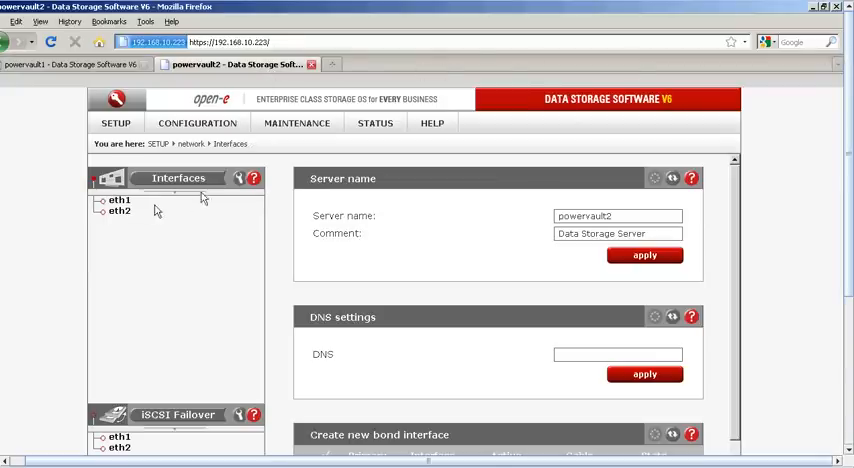
left_click(118, 200)
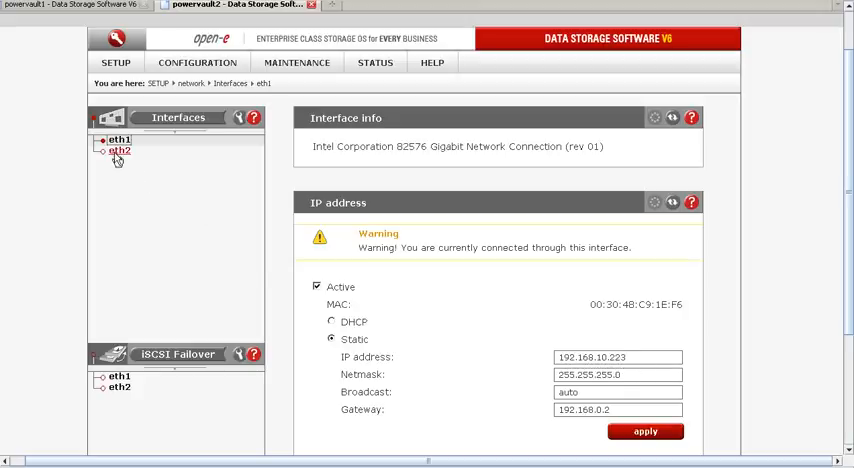
left_click(119, 150)
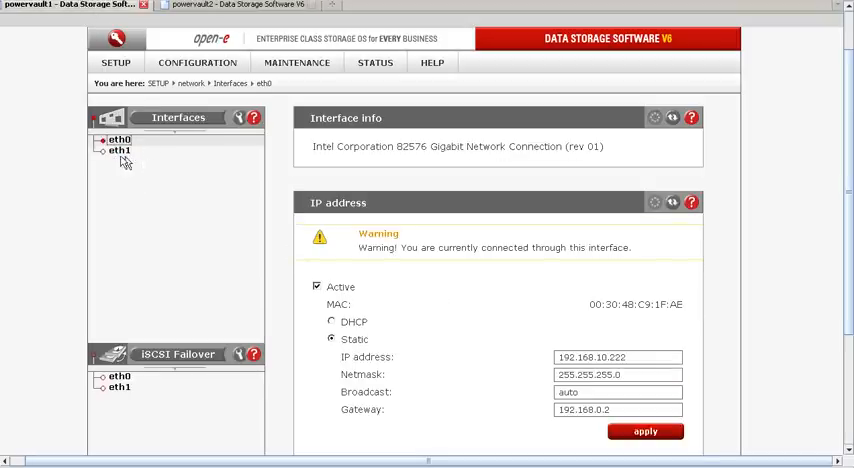
left_click(120, 149)
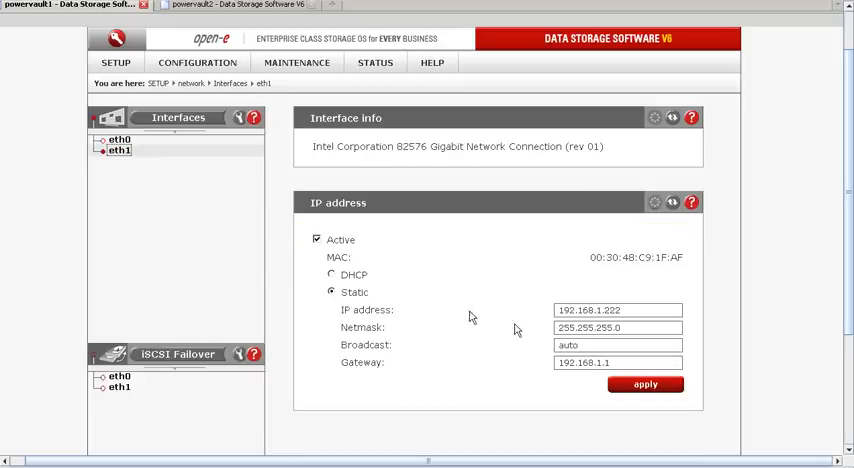
mouse_move(815, 243)
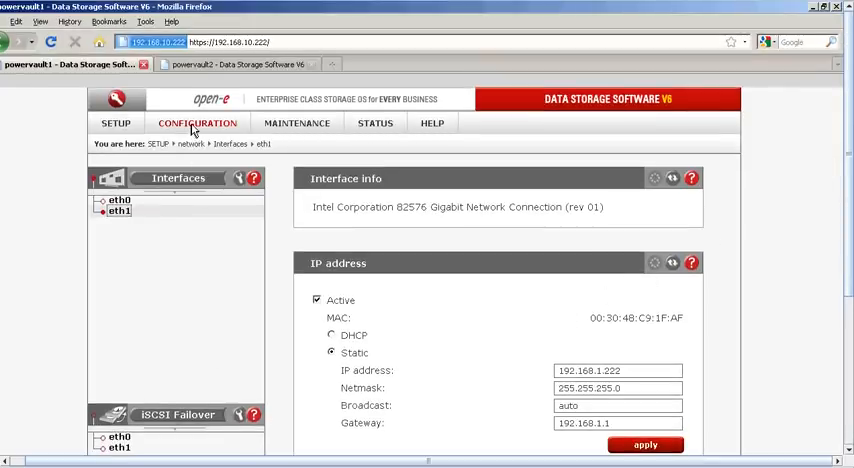
Turn powervault1's Unit S000 into a new volume group from the Vol. groups page.
left_click(197, 122)
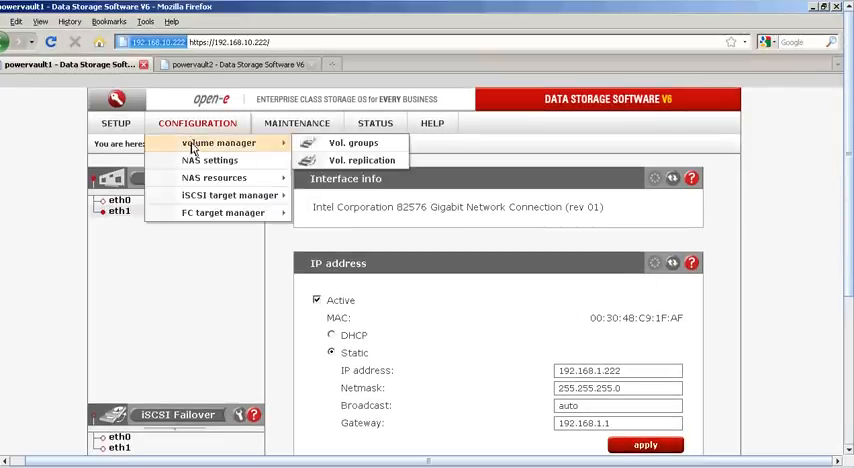
left_click(354, 142)
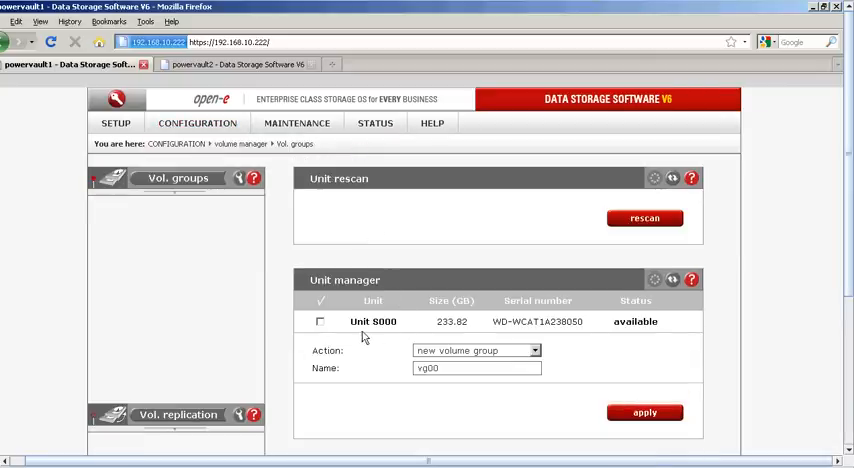
mouse_move(440, 337)
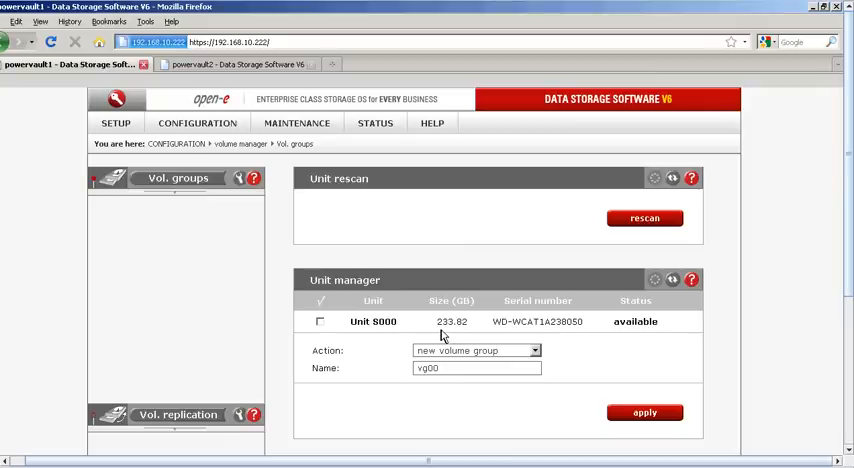
left_click(320, 321)
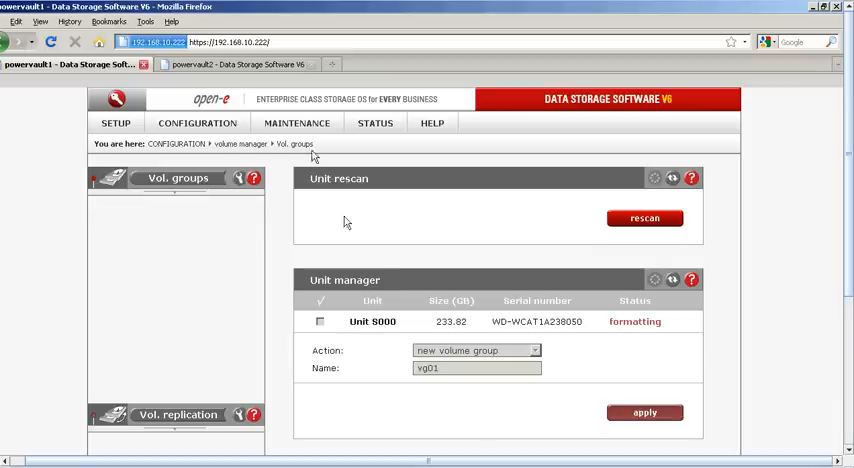
Create a new volume group from powervault2's Unit S000, confirming the disk erase.
left_click(235, 64)
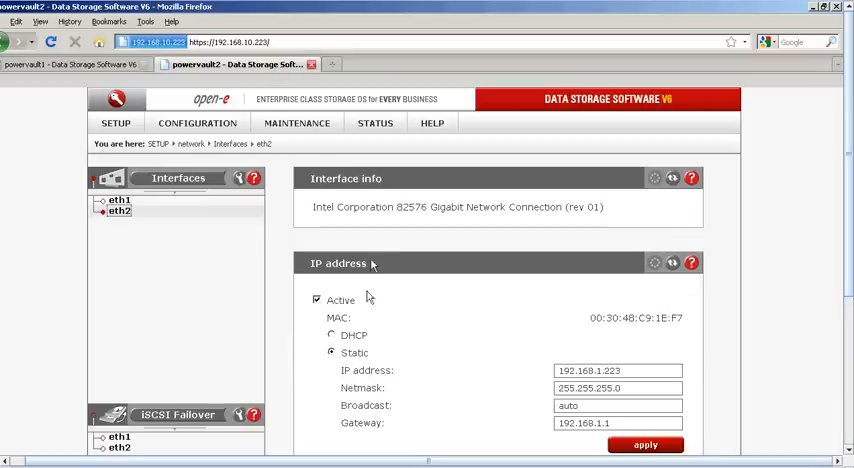
left_click(197, 122)
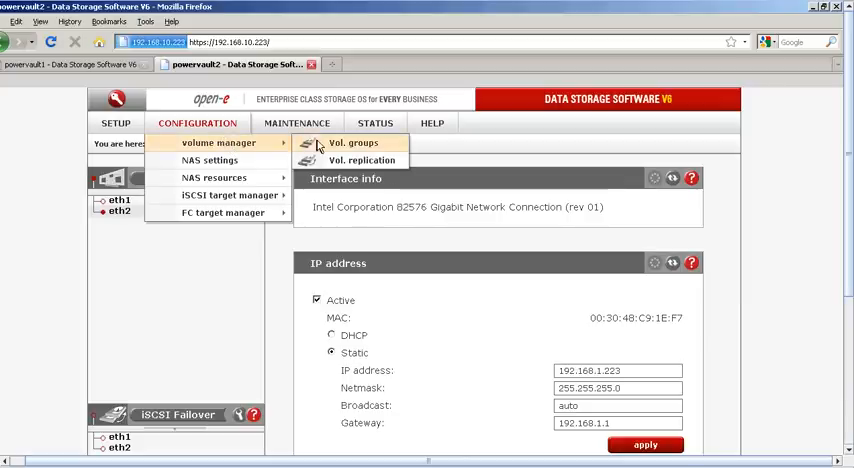
left_click(352, 143)
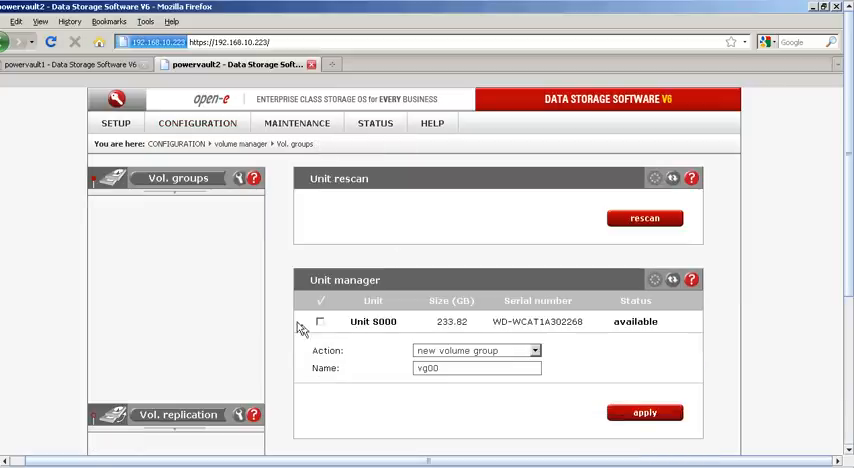
left_click(320, 321)
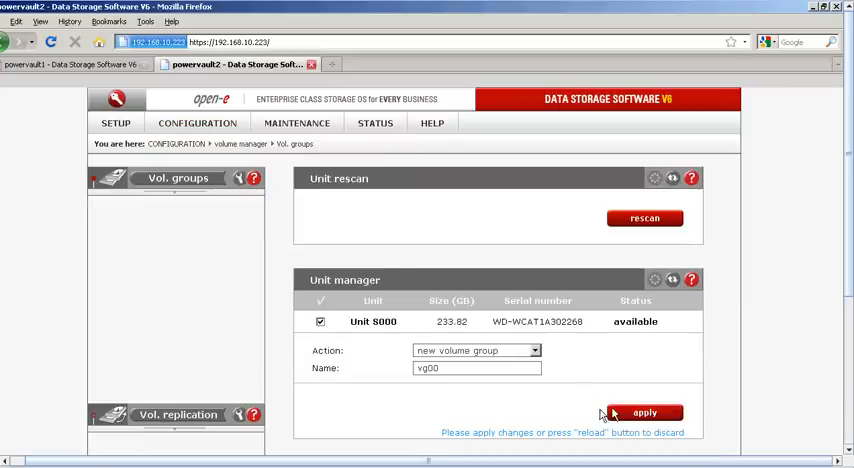
left_click(644, 412)
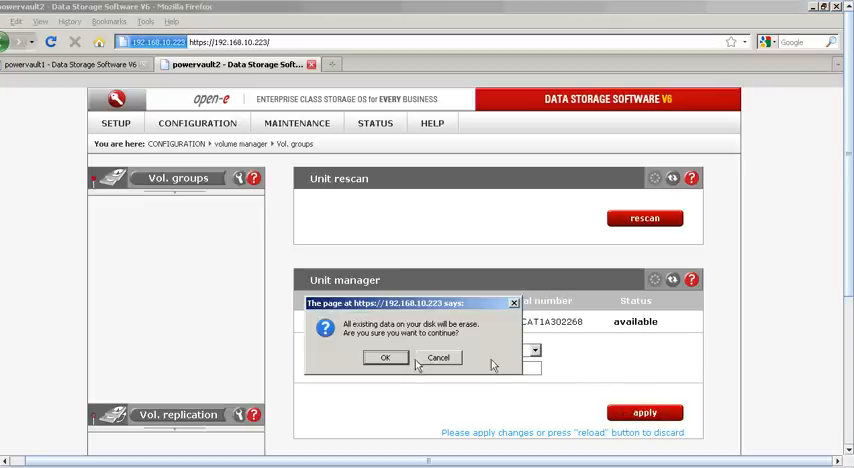
left_click(385, 358)
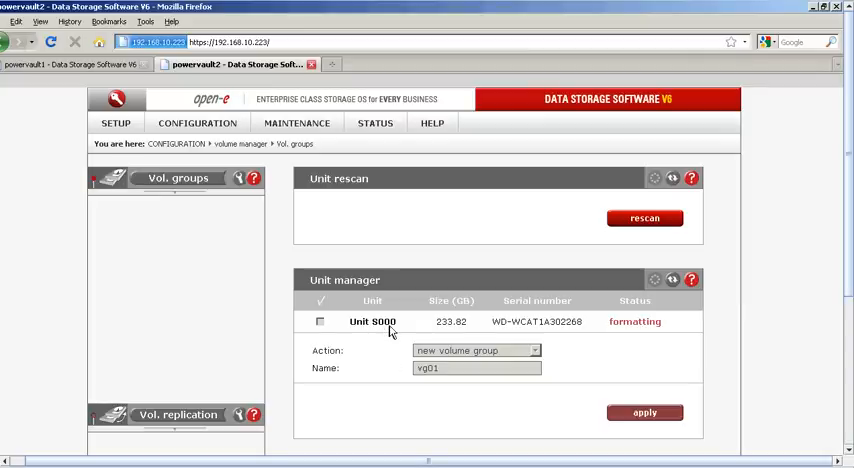
mouse_move(100, 65)
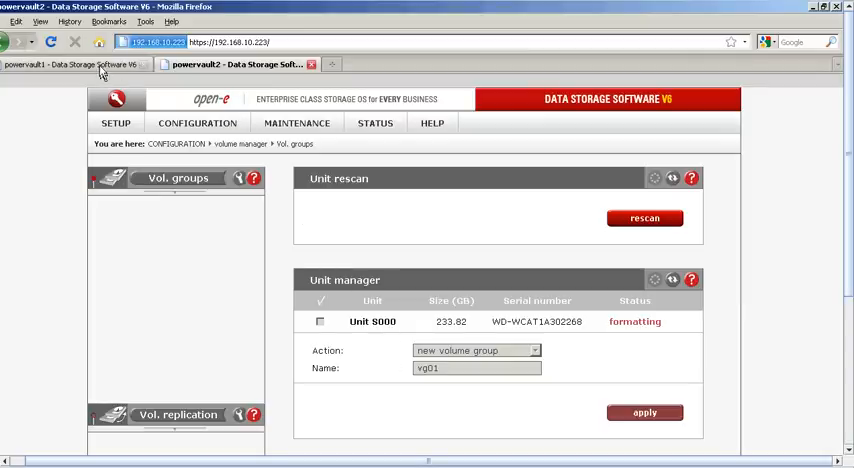
Return to the powervault1 server console.
left_click(70, 64)
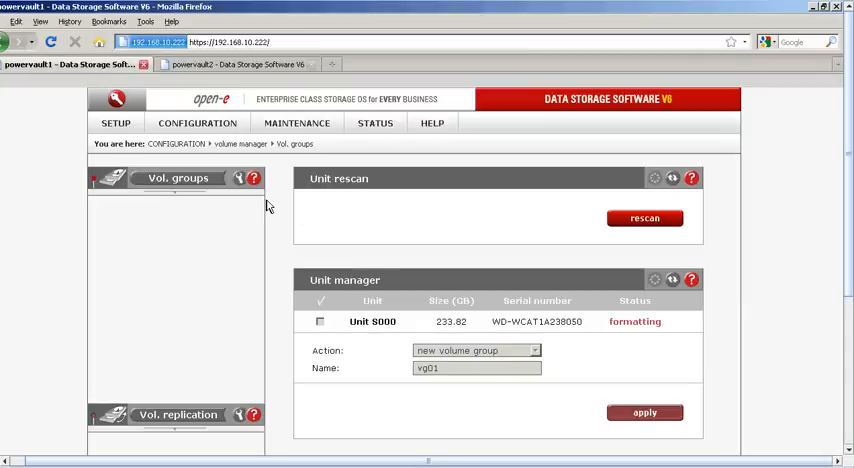
mouse_move(371, 280)
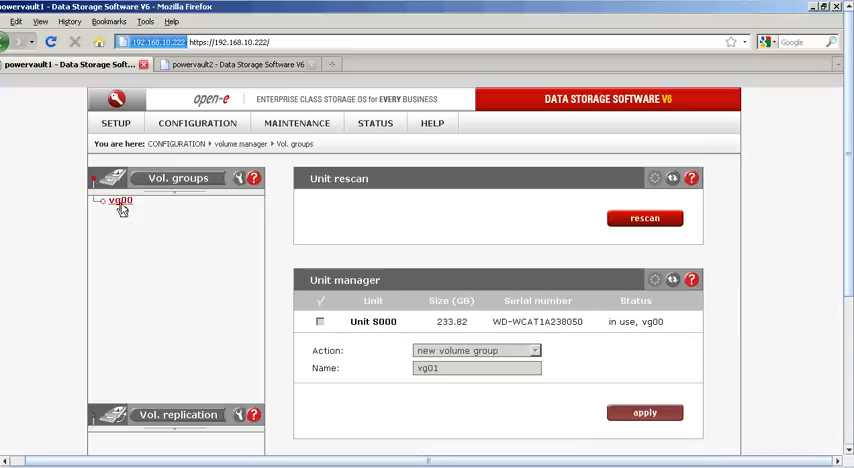
Add a new 10 GB File I/O iSCSI volume with replication enabled in powervault1's vg00.
left_click(119, 200)
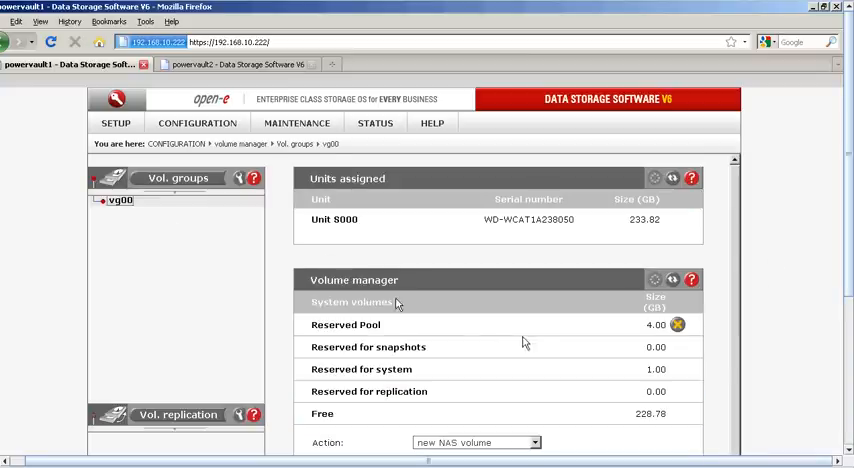
mouse_move(788, 288)
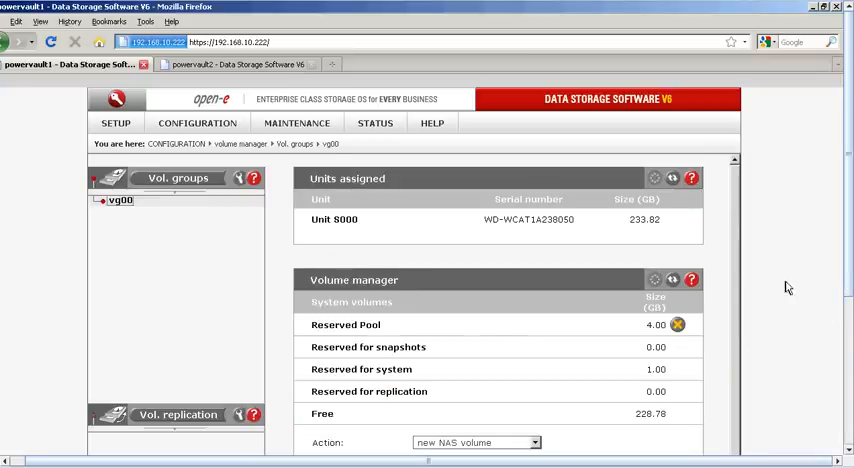
scroll("down", 3)
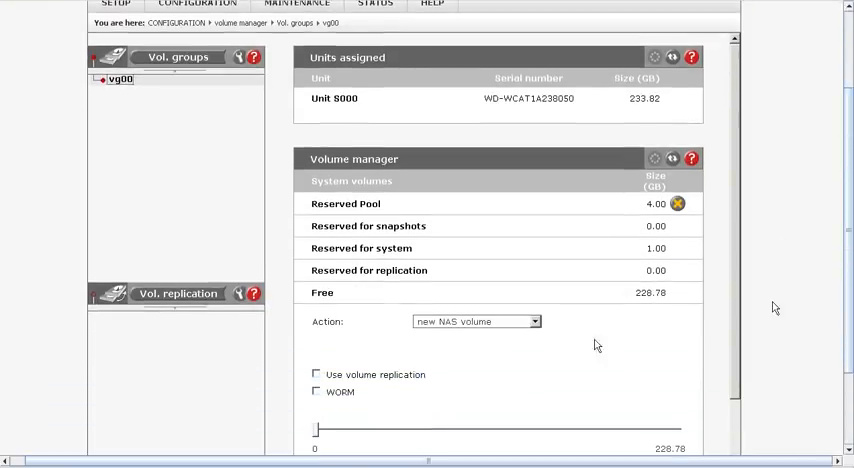
left_click(535, 321)
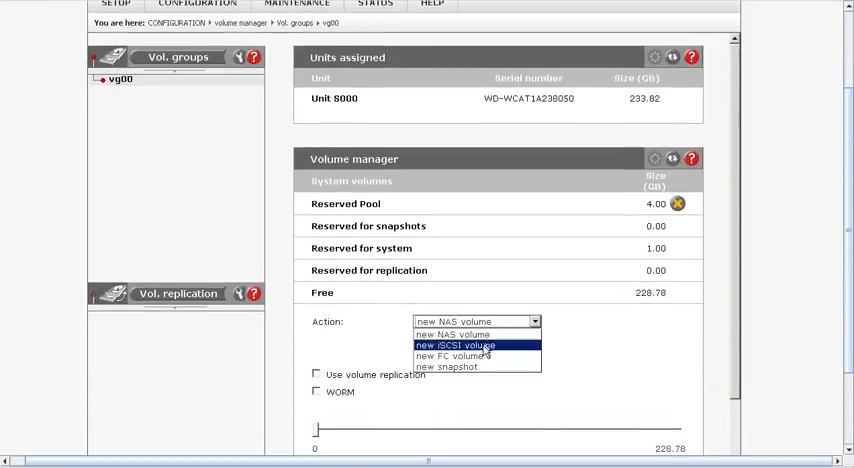
left_click(460, 344)
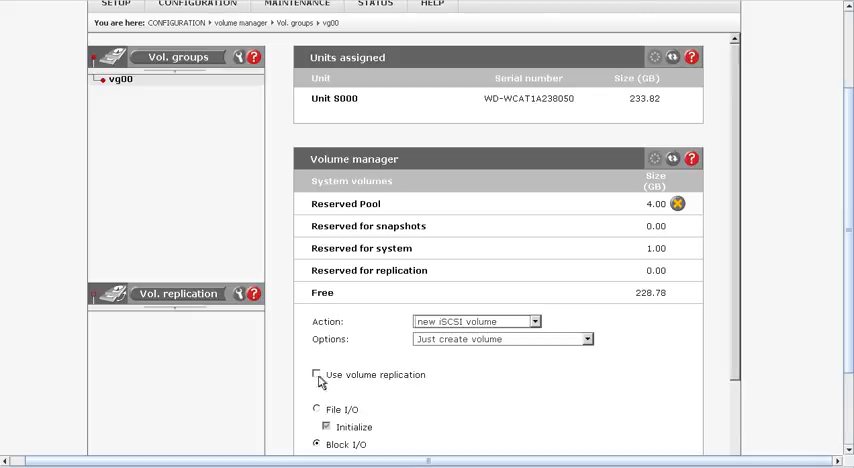
left_click(317, 374)
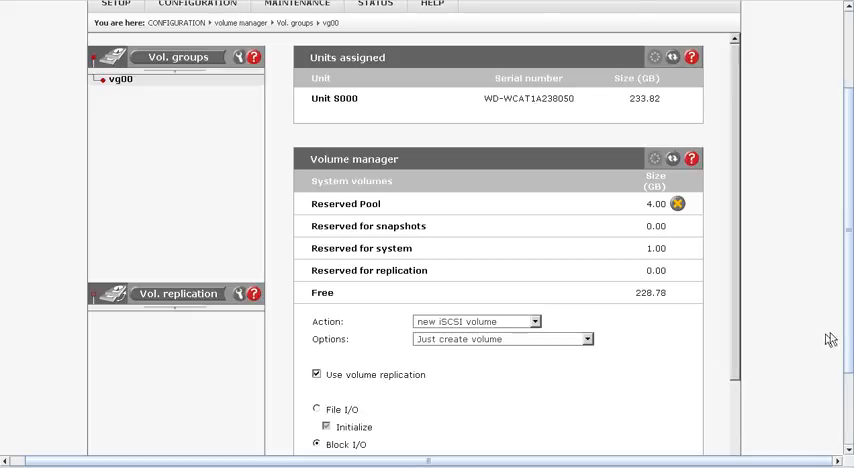
scroll("down", 3)
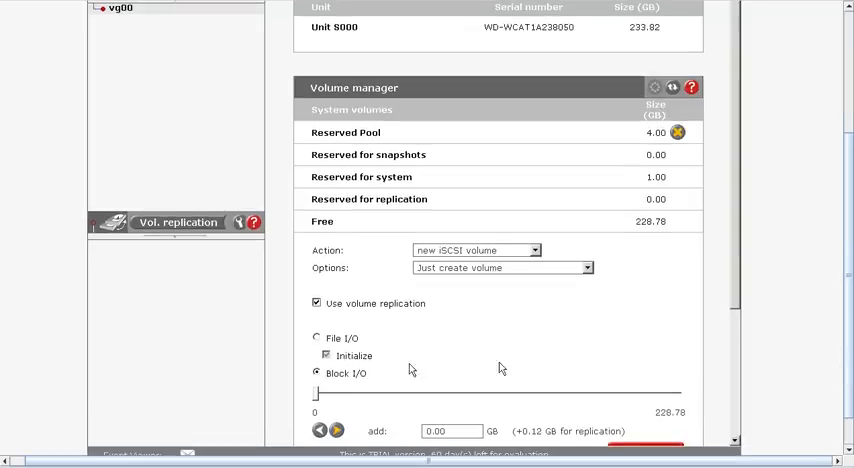
left_click(316, 338)
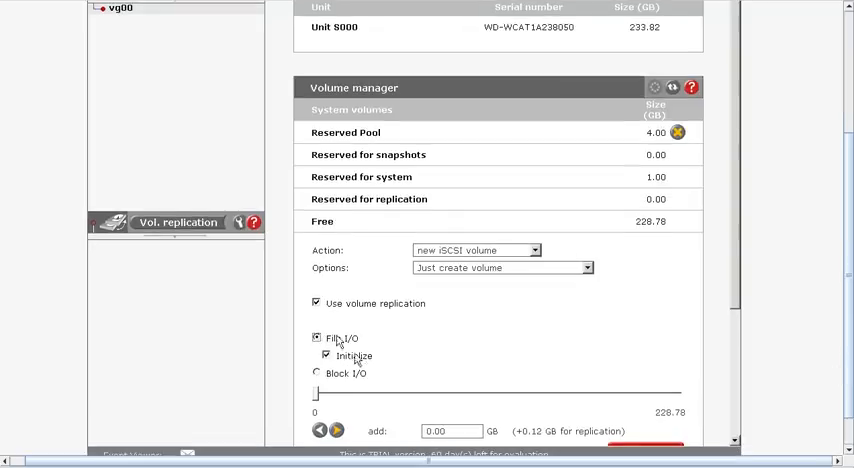
mouse_move(360, 362)
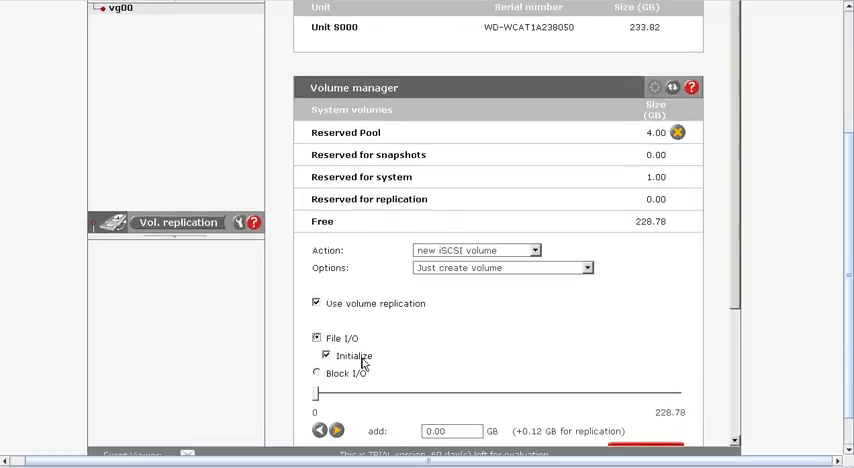
mouse_move(451, 306)
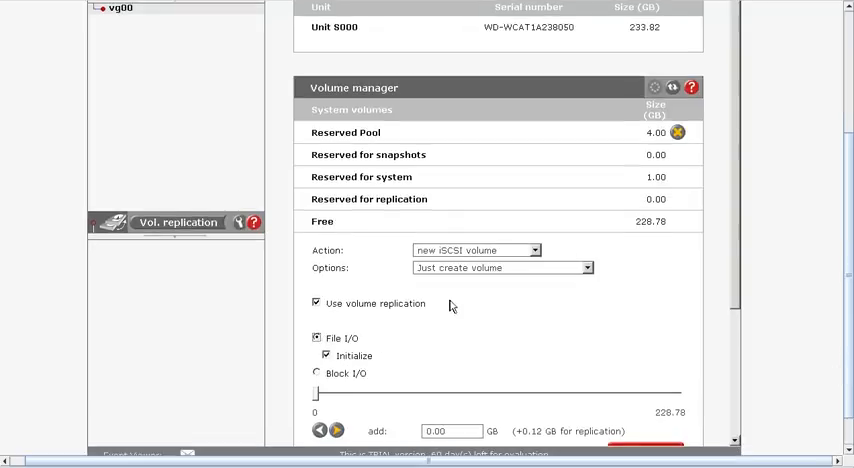
mouse_move(368, 353)
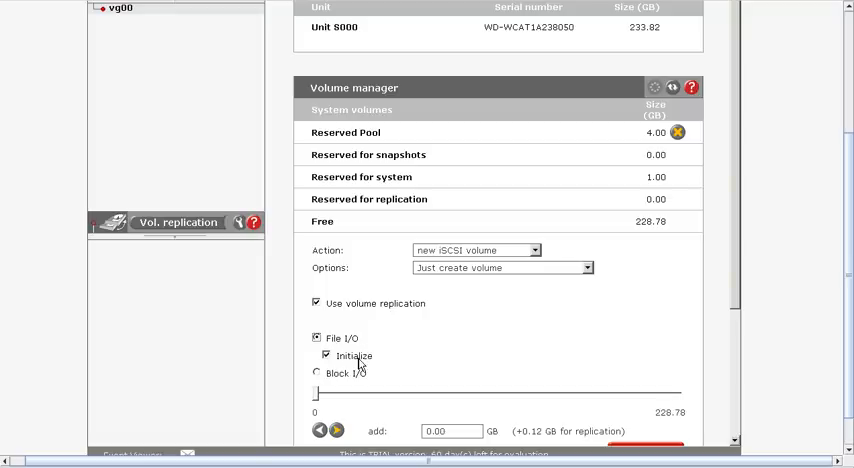
mouse_move(731, 251)
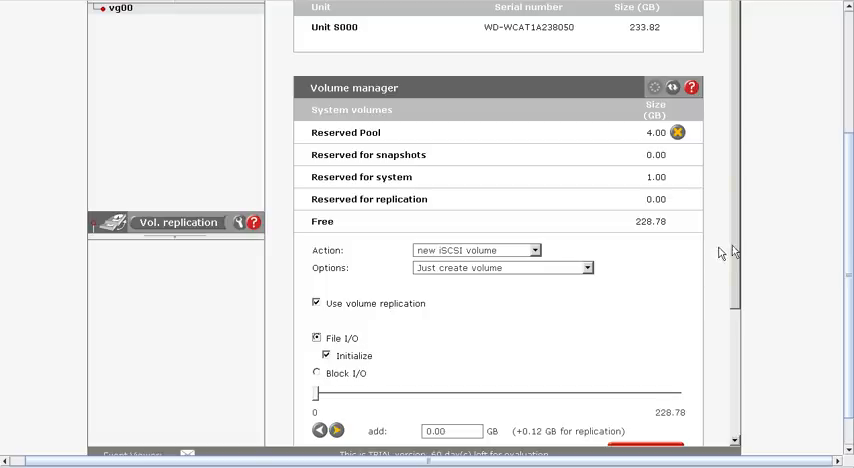
scroll("up", 3)
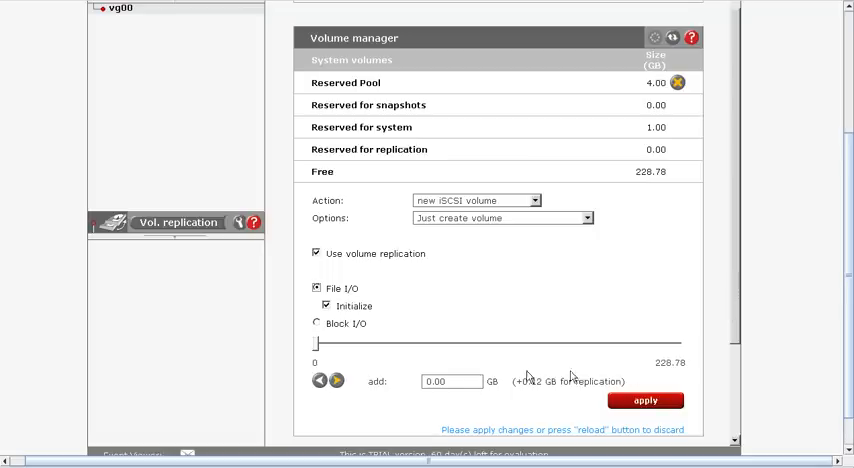
triple_click(449, 381)
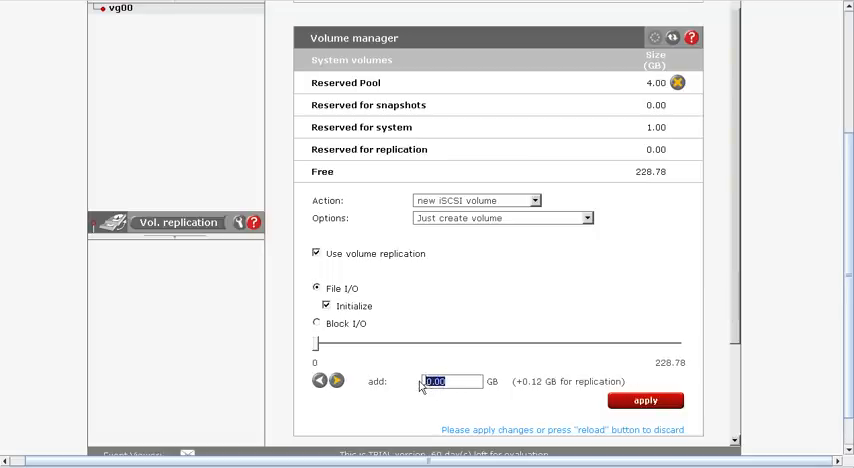
type(".10")
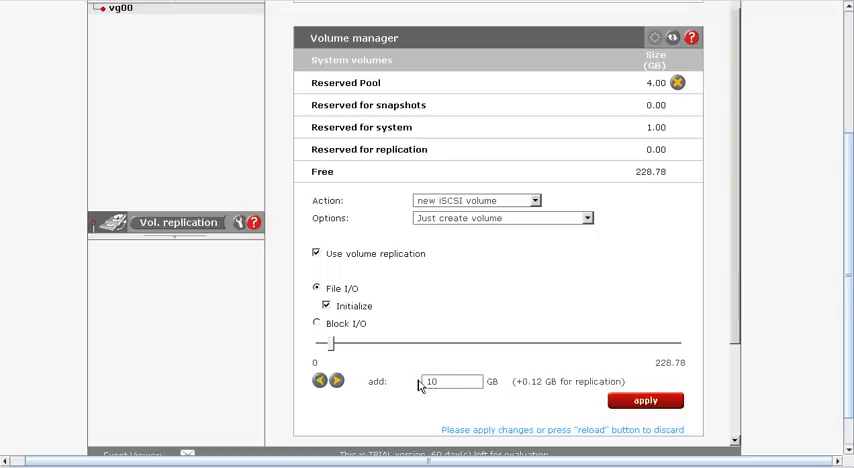
left_click(645, 400)
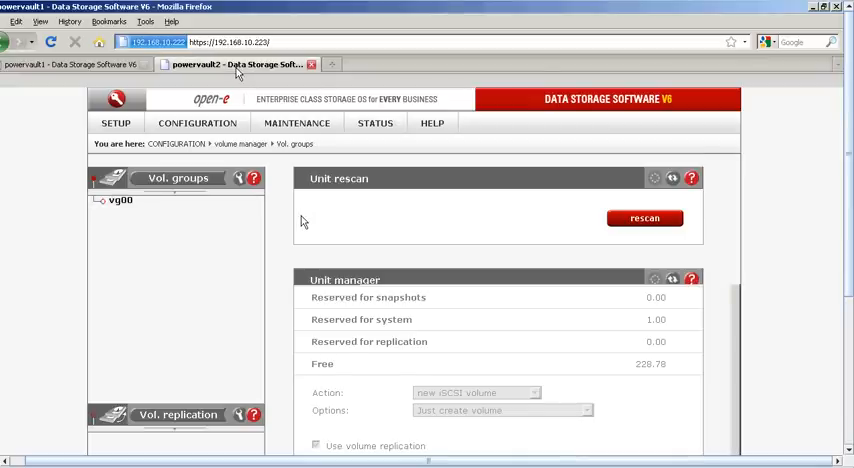
In powervault2's vg00, set up a new replicated File I/O iSCSI volume of size 10.
left_click(118, 200)
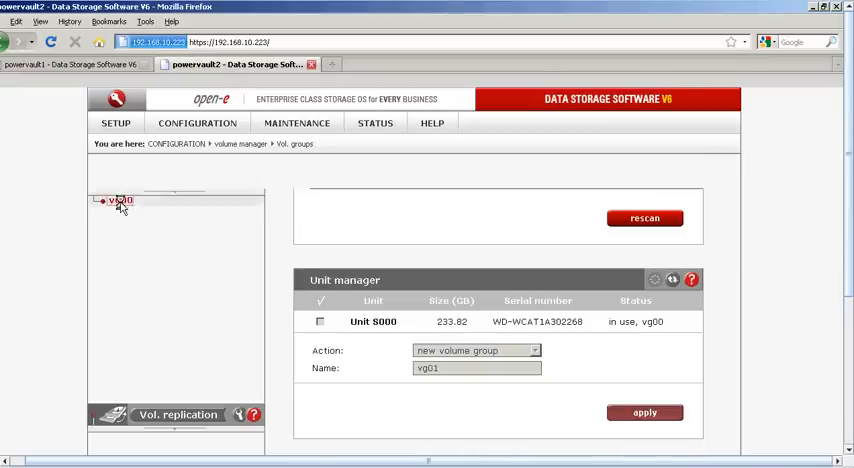
left_click(120, 200)
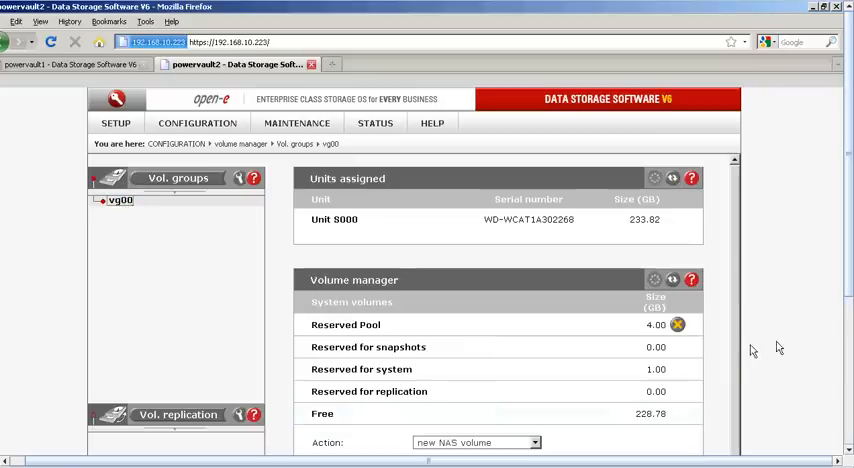
scroll("down", 3)
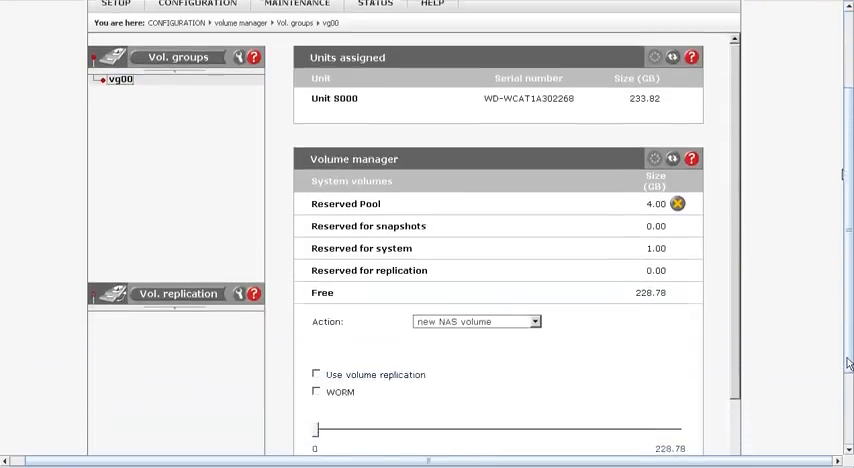
scroll("down", 3)
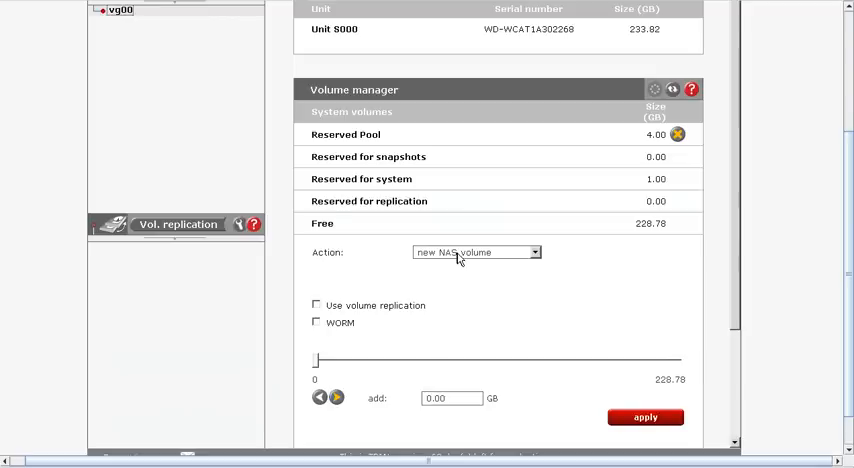
left_click(535, 252)
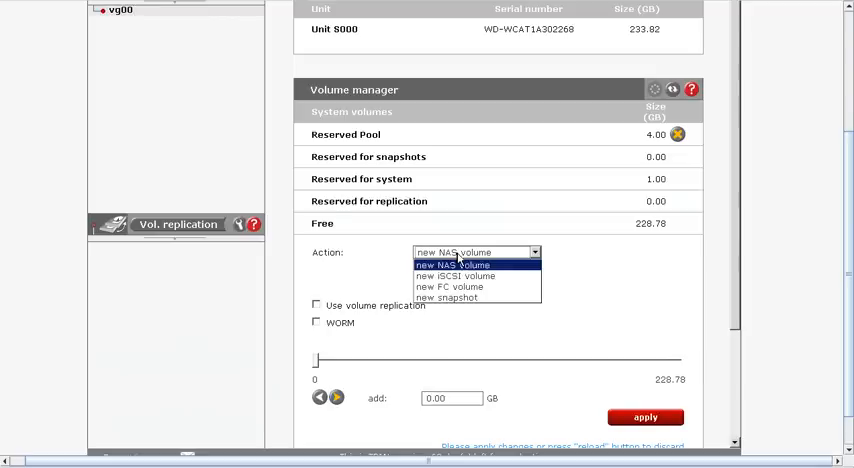
left_click(453, 275)
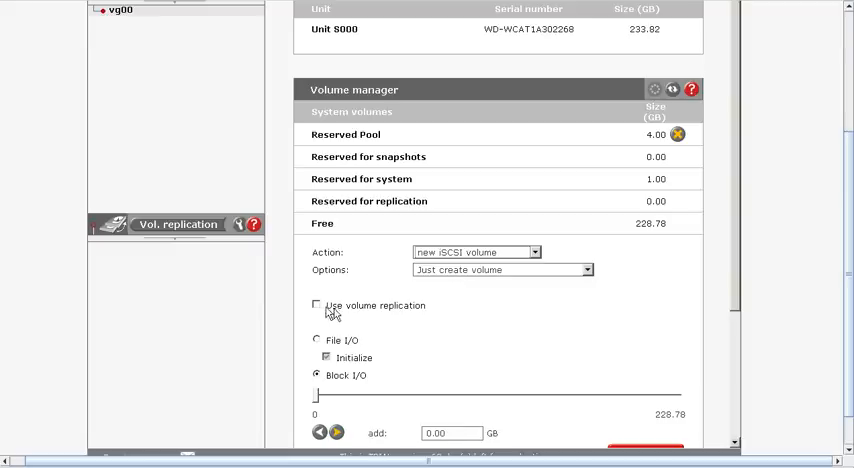
left_click(316, 305)
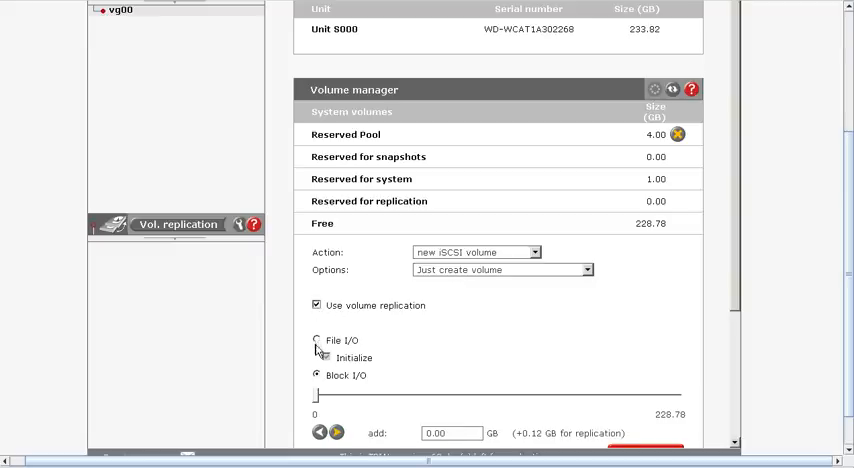
left_click(317, 340)
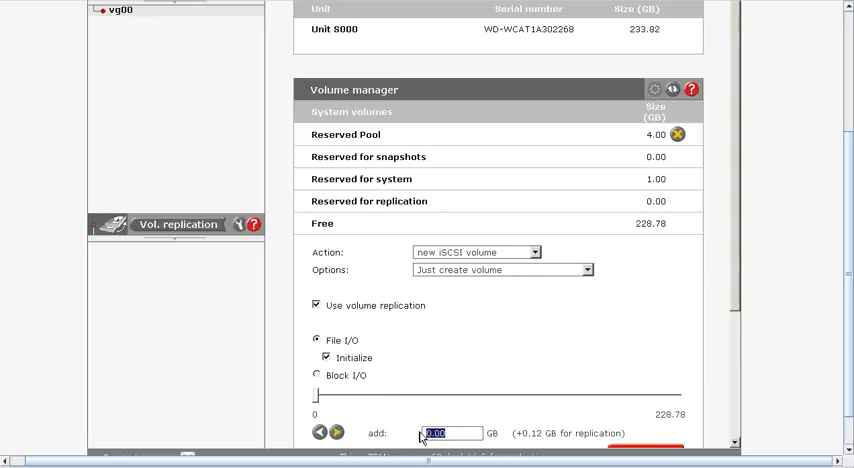
type("10")
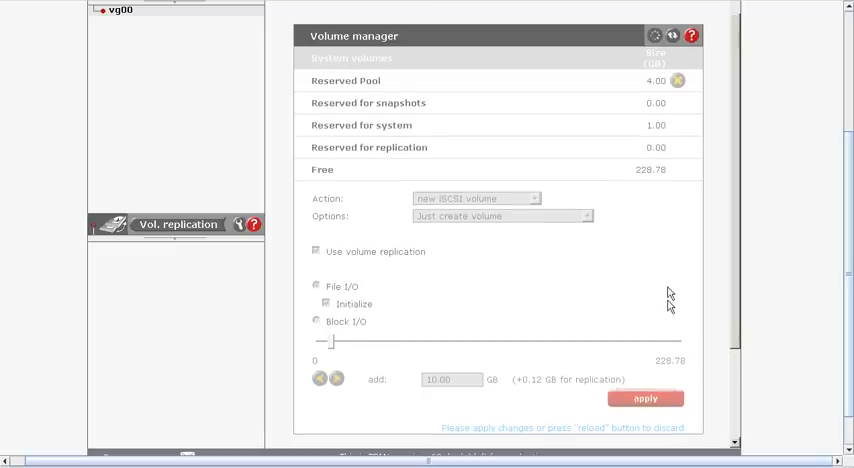
mouse_move(622, 293)
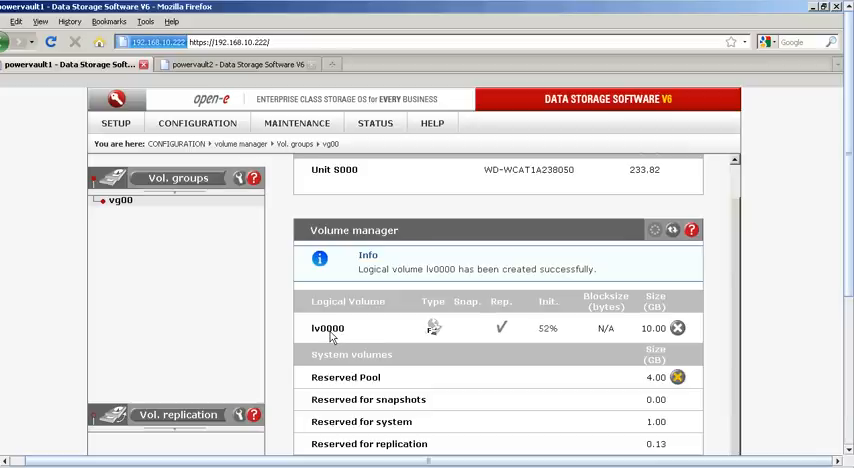
mouse_move(327, 328)
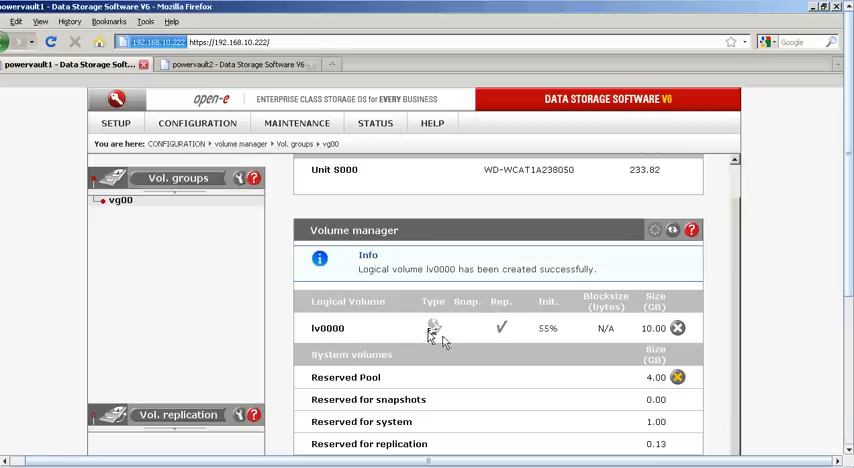
Wait for lv0000 to show a checkmark in the Init column.
scroll("down", 3)
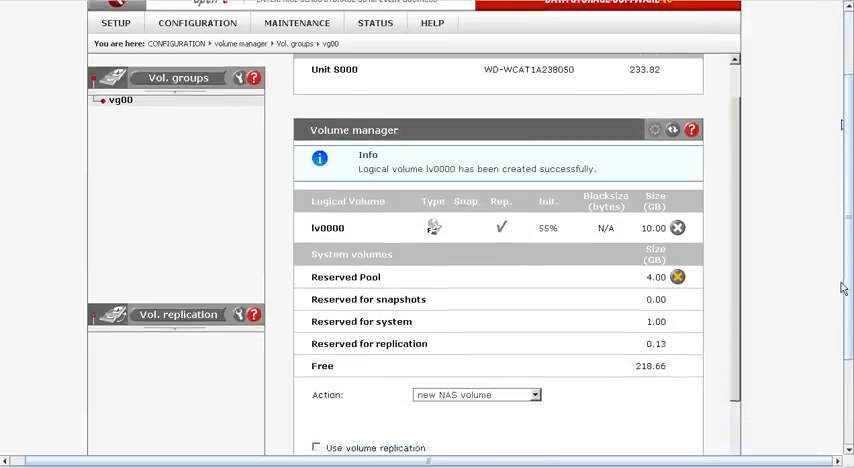
scroll("down", 3)
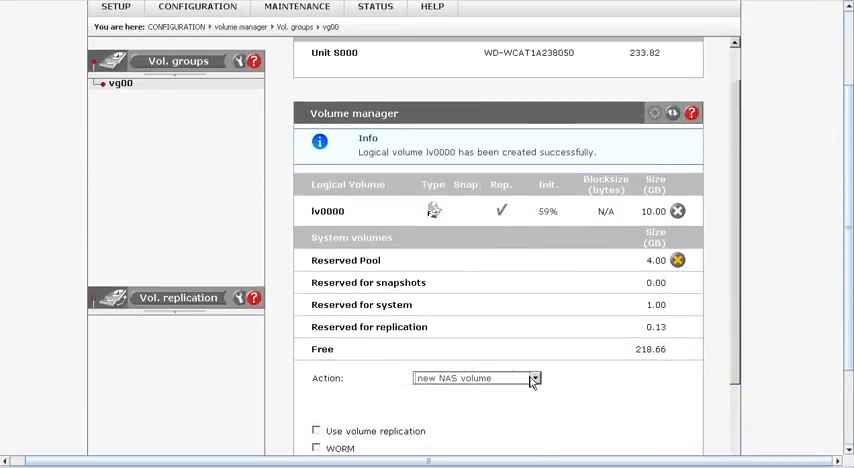
left_click(535, 378)
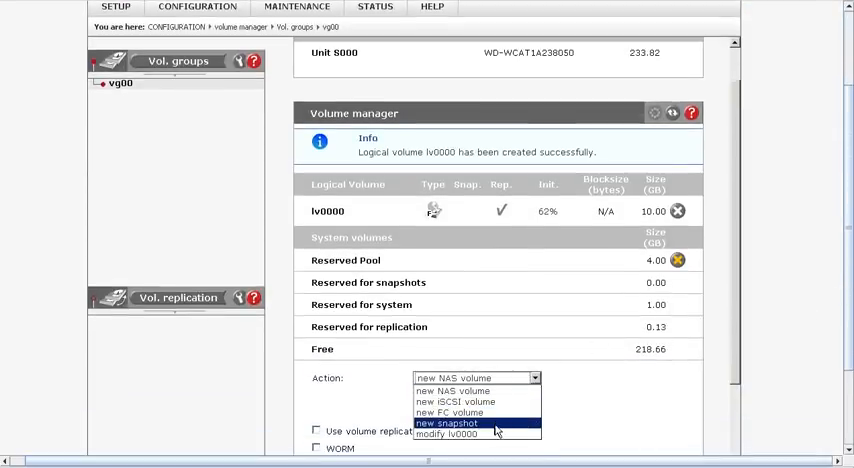
left_click(453, 390)
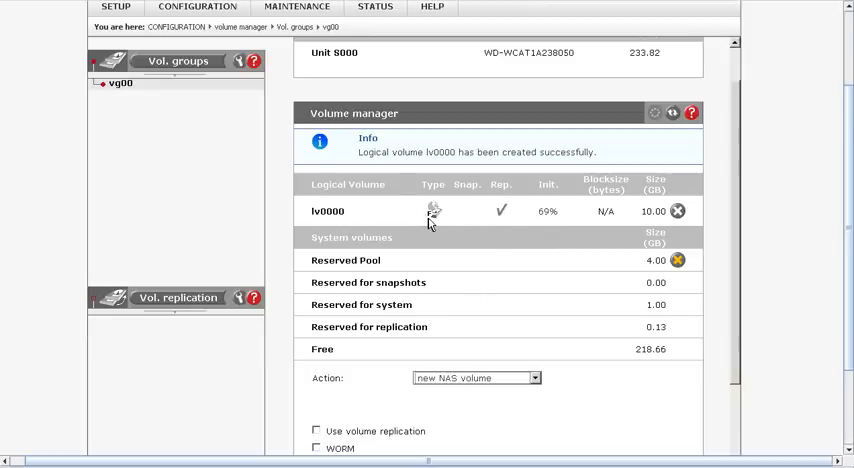
mouse_move(433, 210)
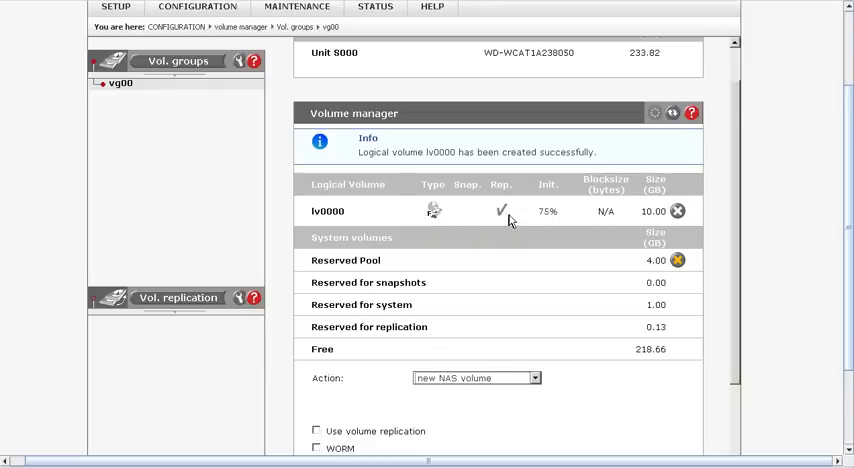
mouse_move(532, 221)
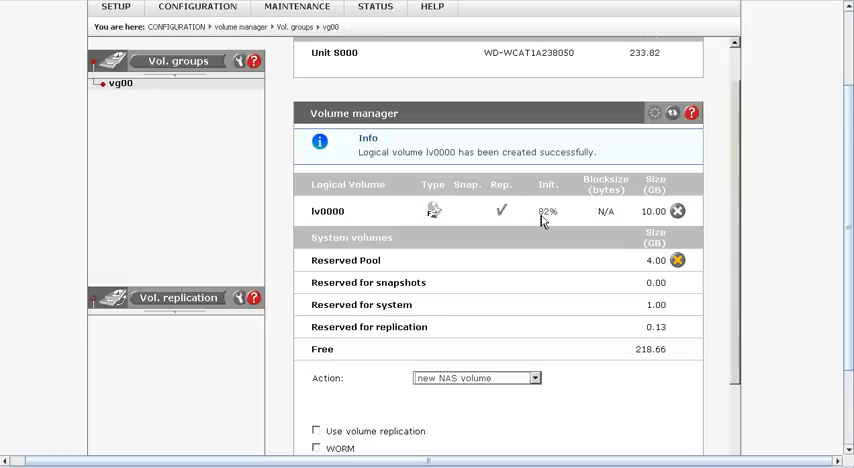
mouse_move(826, 159)
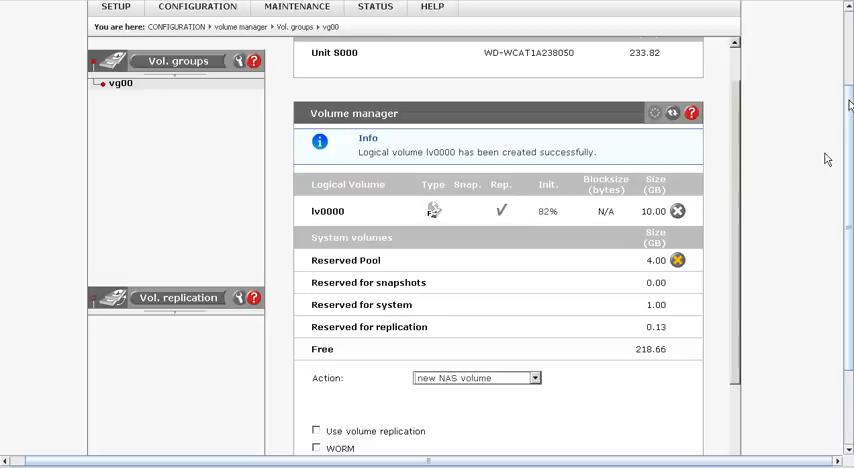
scroll("up", 3)
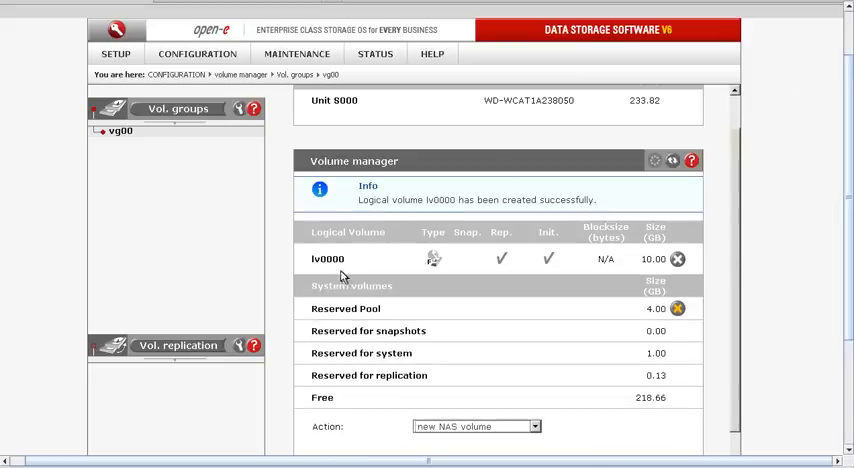
mouse_move(632, 264)
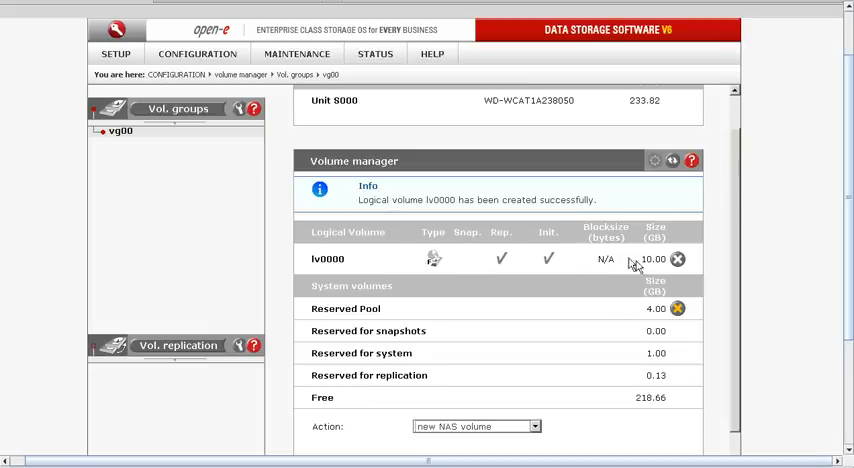
mouse_move(658, 270)
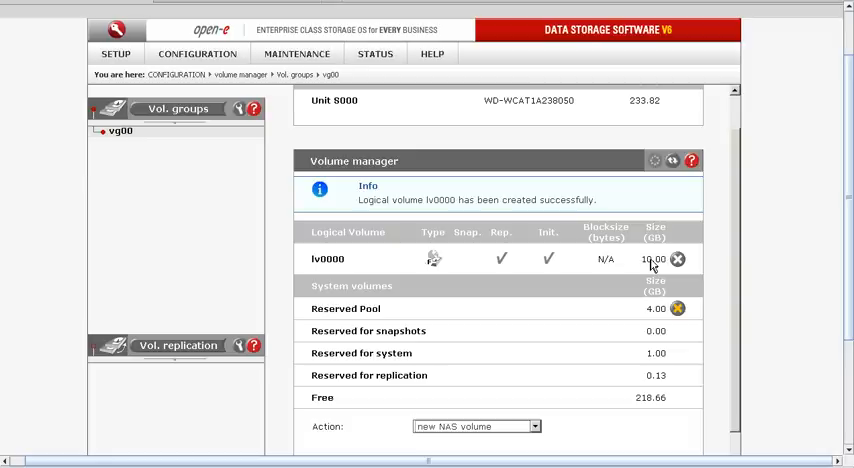
mouse_move(520, 287)
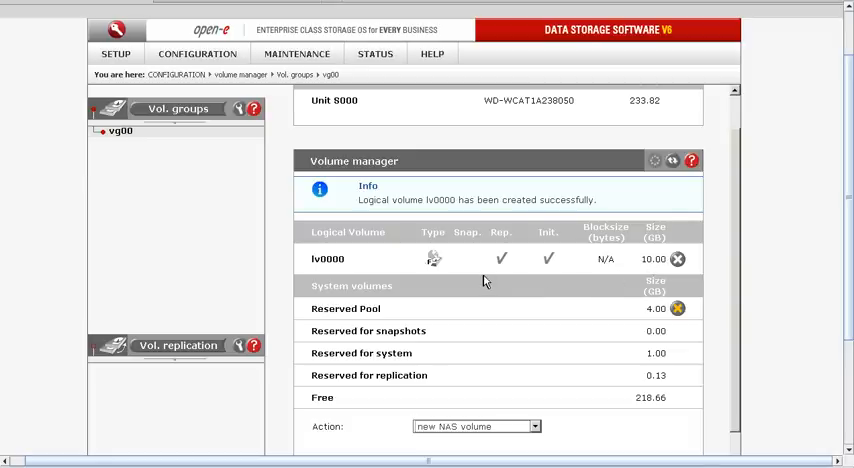
mouse_move(711, 62)
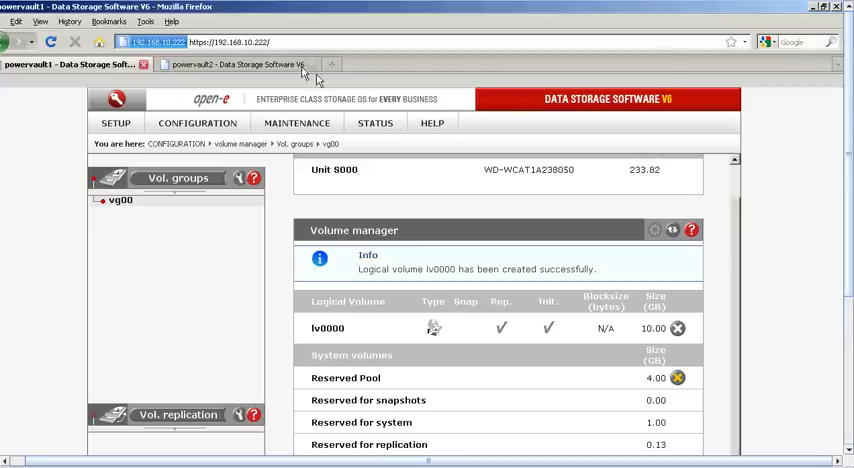
left_click(240, 64)
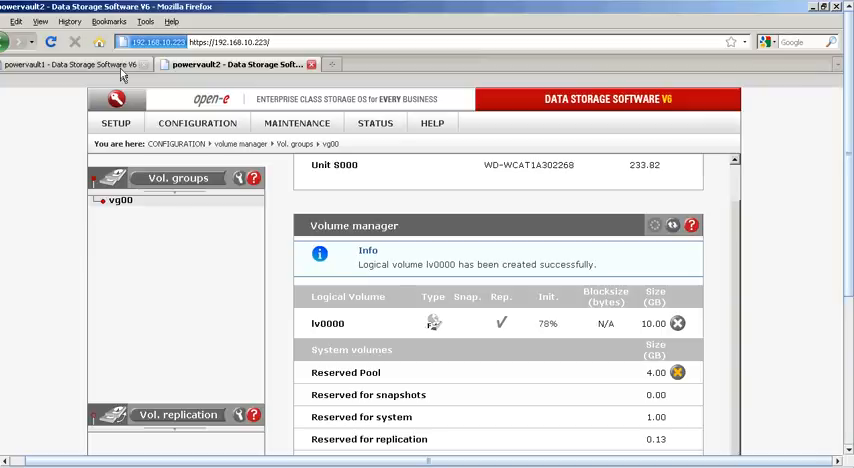
left_click(70, 64)
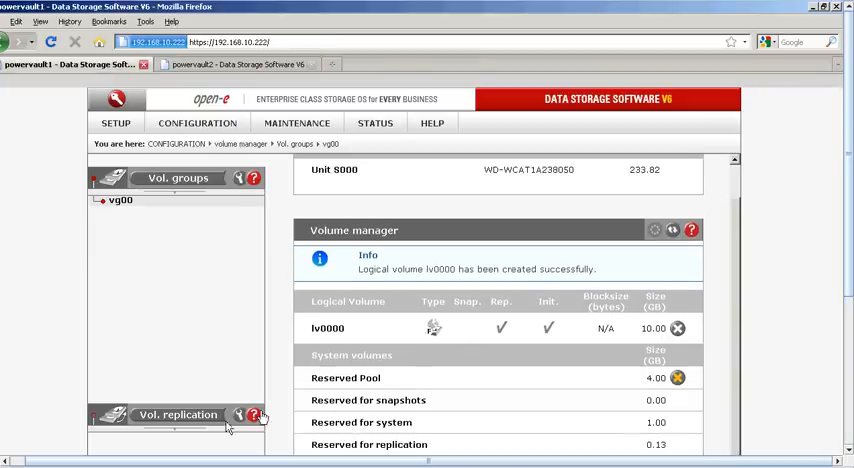
left_click(177, 414)
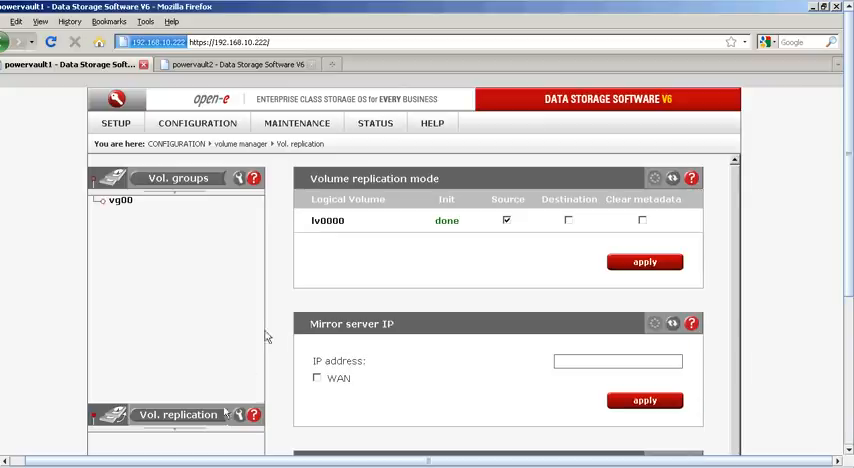
Apply lv0000 as the replication source with mirror server IP 192.168.10.223.
scroll("down", 3)
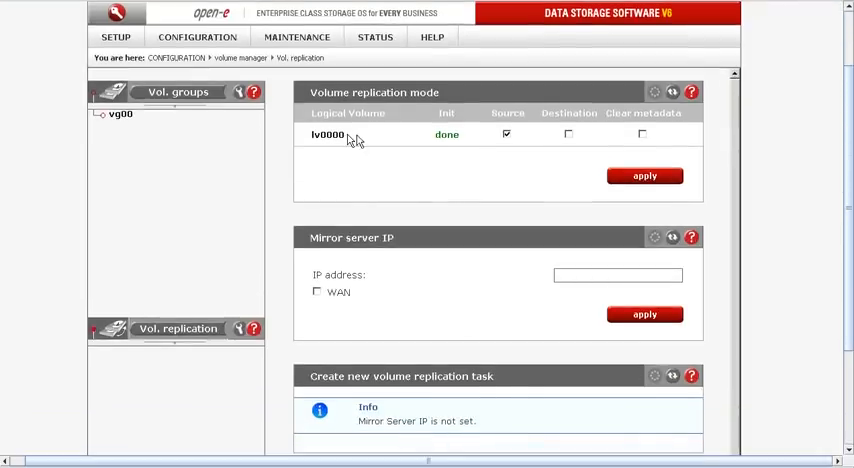
mouse_move(807, 74)
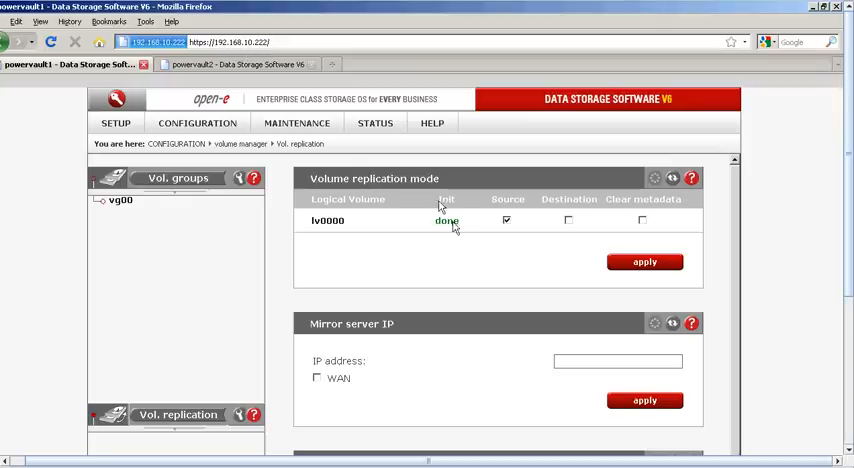
mouse_move(509, 224)
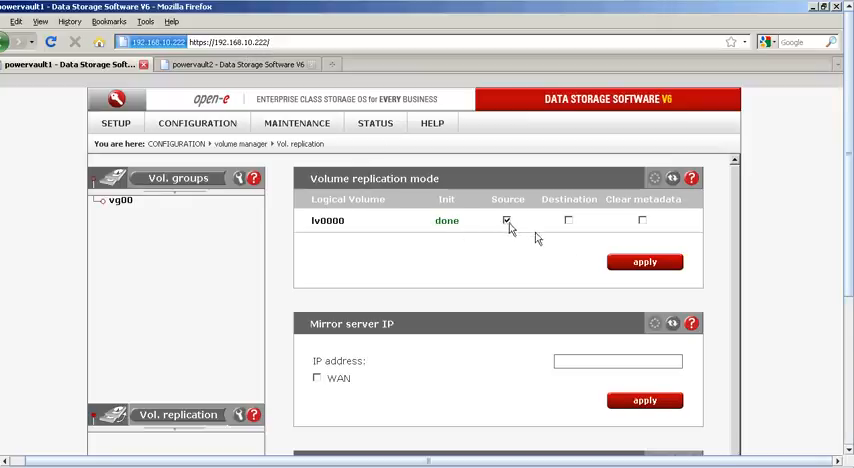
left_click(507, 220)
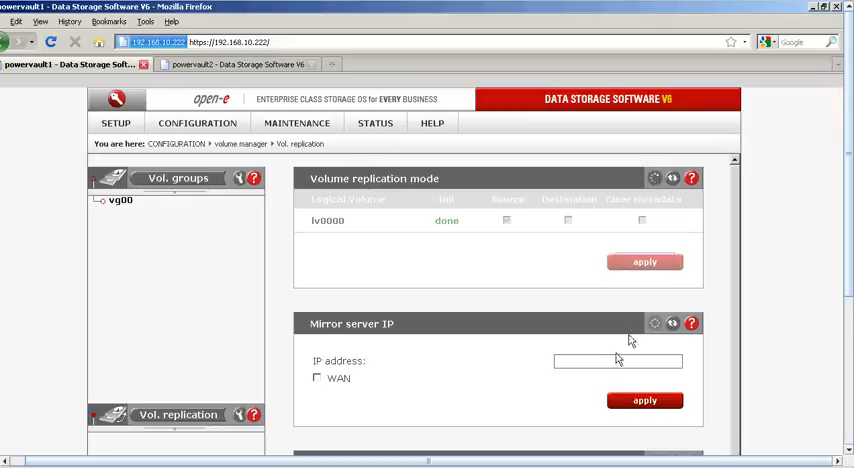
left_click(506, 220)
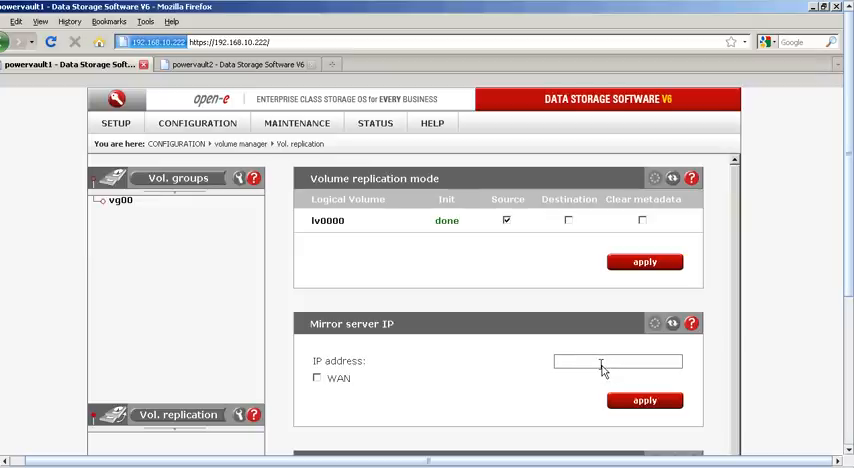
type("192.168.10.")
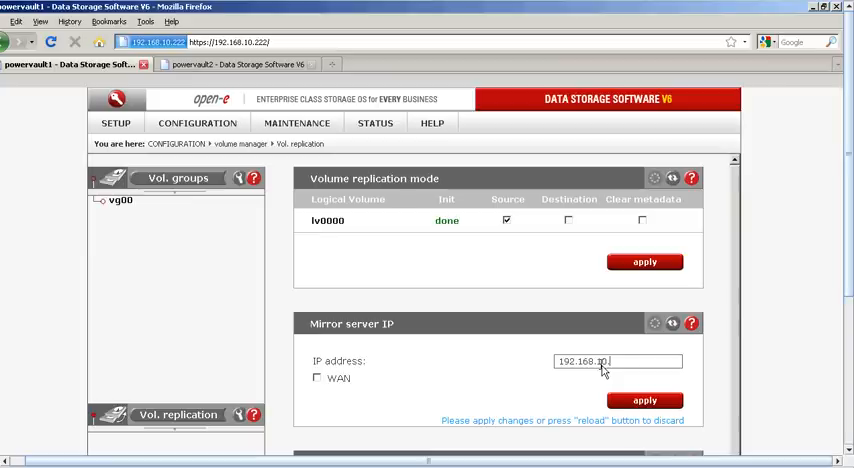
type("223")
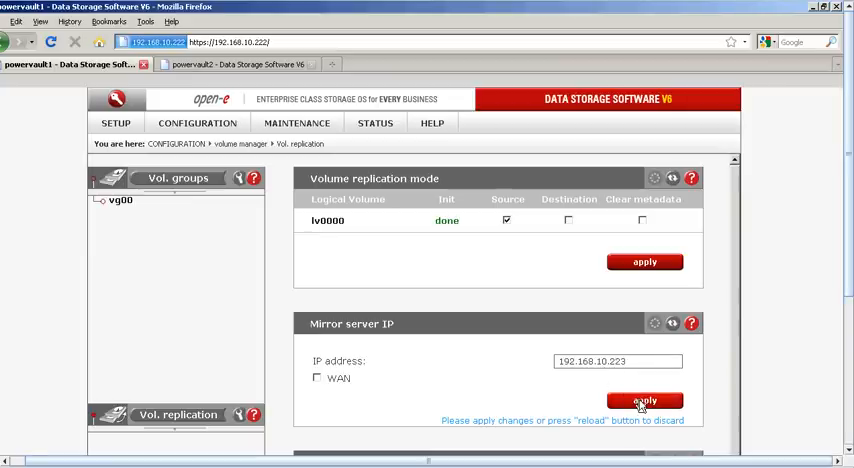
left_click(644, 400)
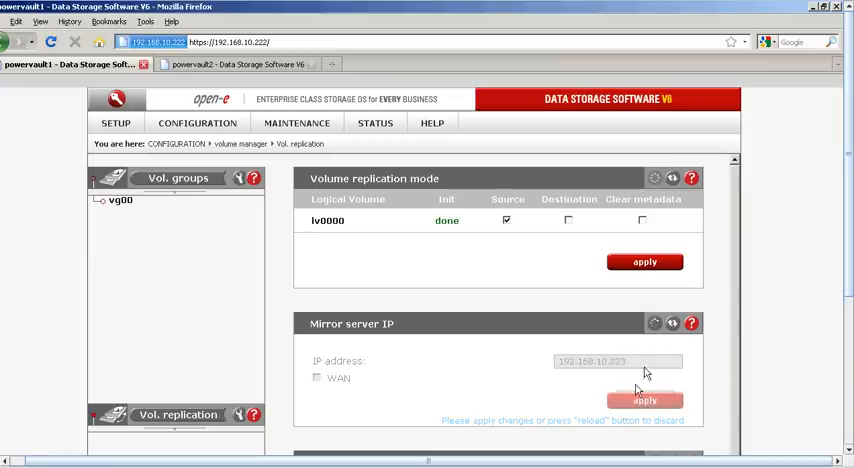
scroll("down", 3)
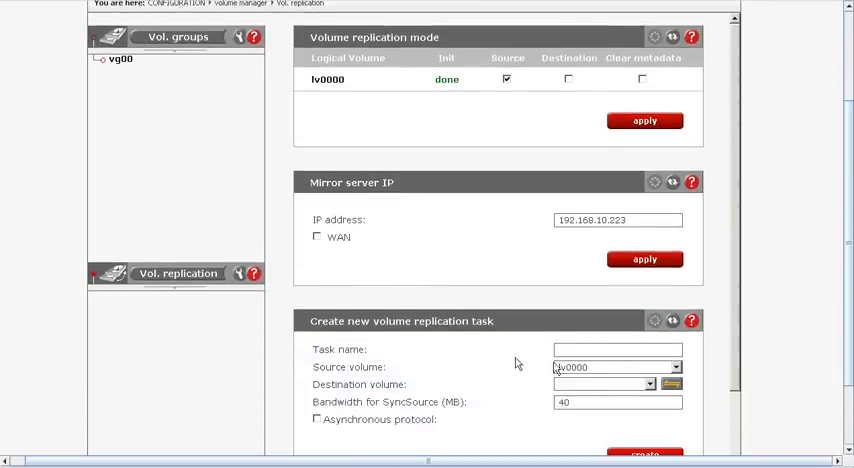
mouse_move(758, 205)
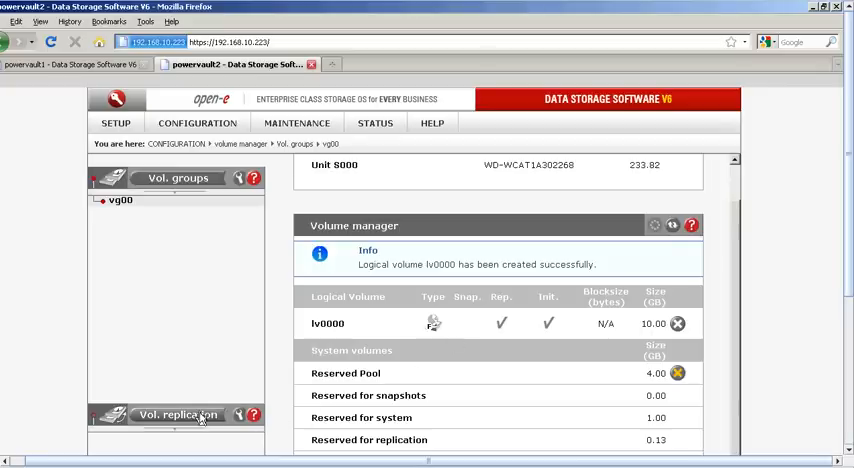
Set lv0000 on powervault2 as the replication destination.
left_click(176, 414)
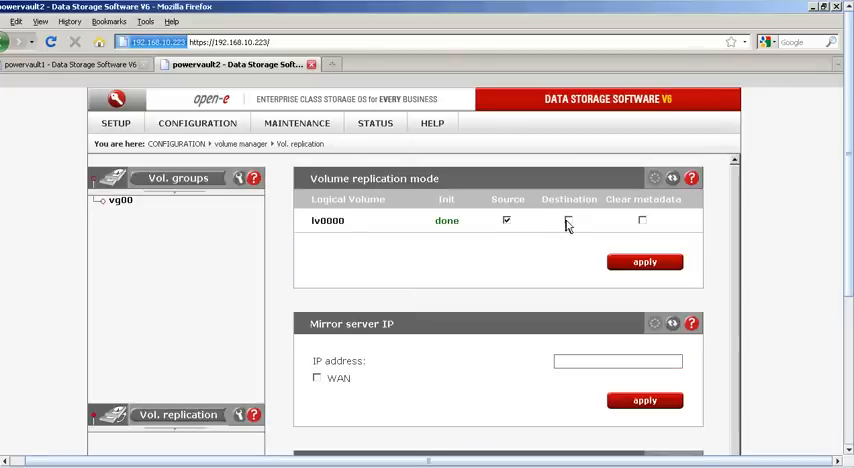
left_click(568, 220)
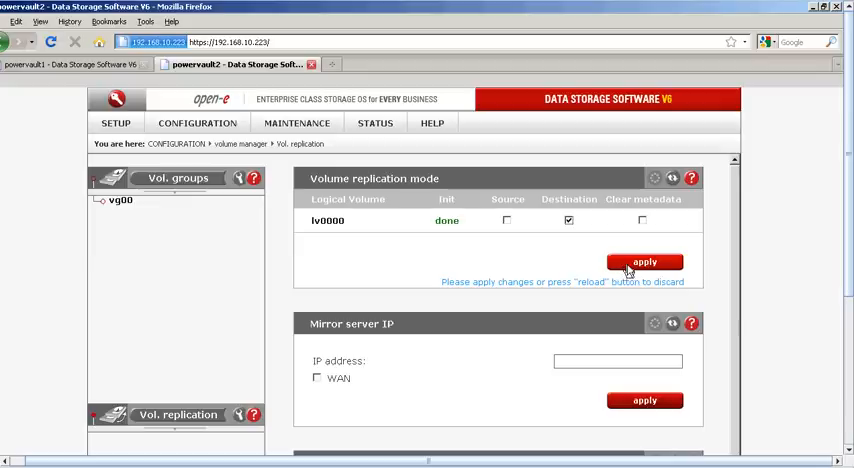
left_click(644, 261)
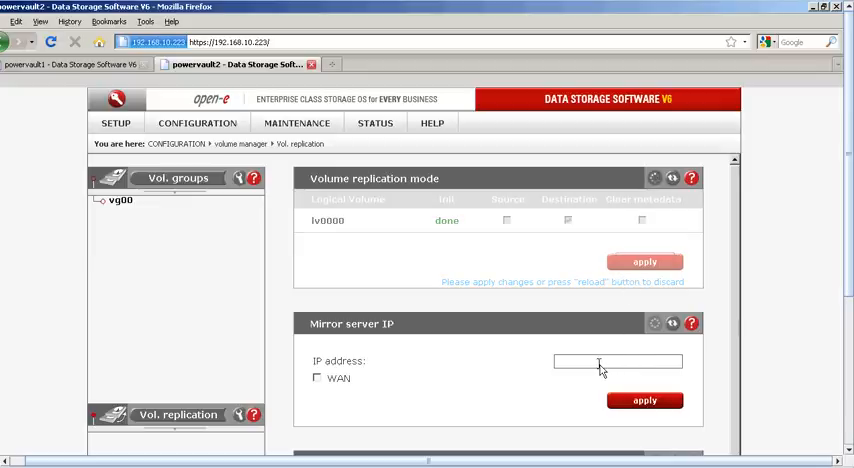
Apply mirror server IP 192.168.10.222 on powervault2.
left_click(568, 220)
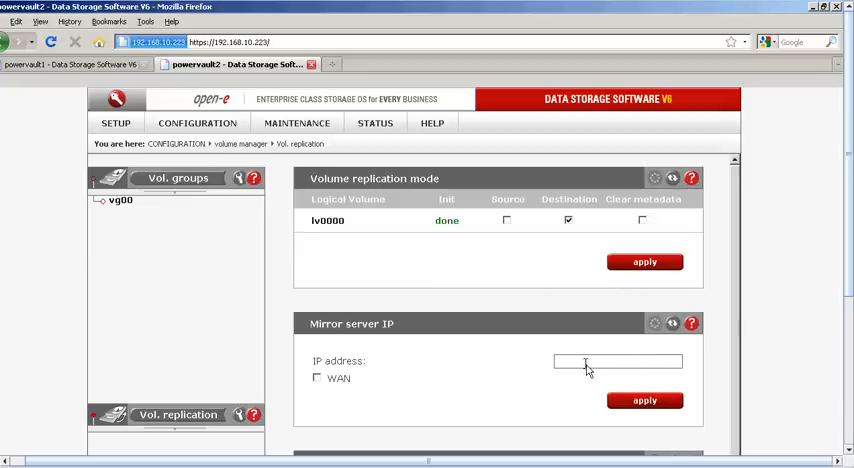
type("1")
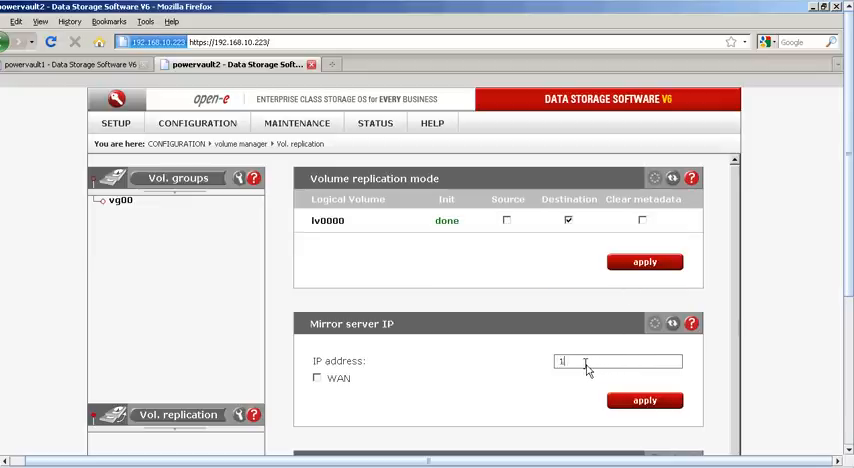
type("92.168.10.222")
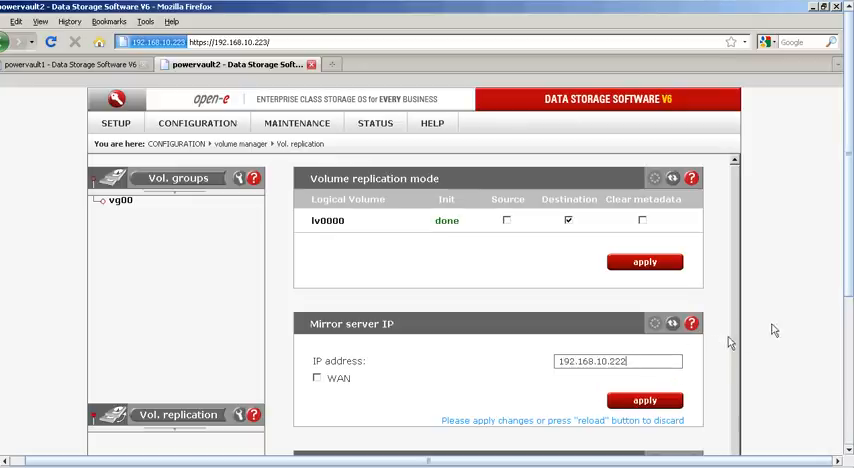
left_click(644, 319)
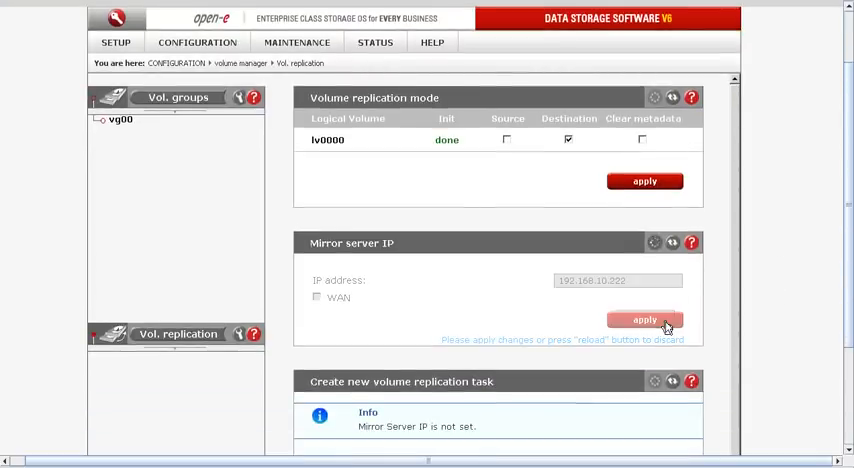
scroll("down", 3)
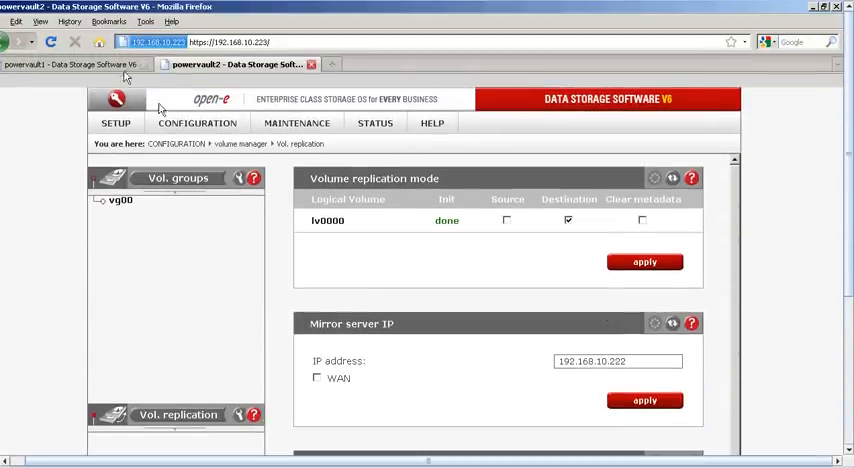
Create replication task PowerVault from lv0000 to lv0000 with 40 MB bandwidth.
left_click(70, 64)
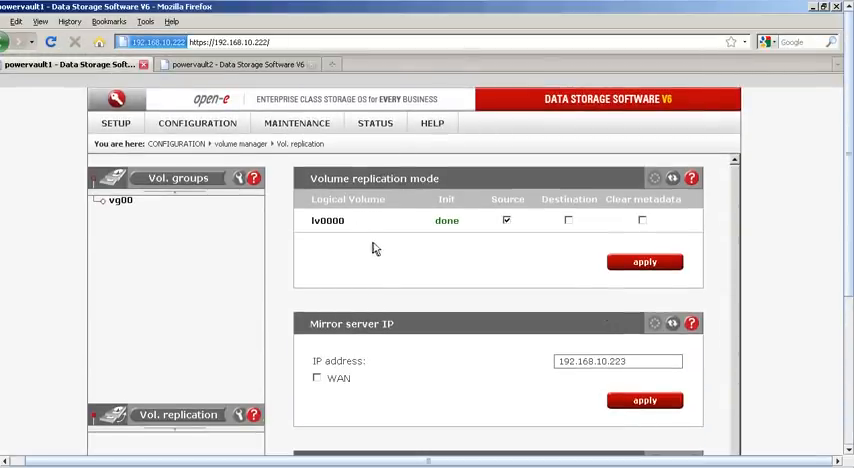
scroll("down", 3)
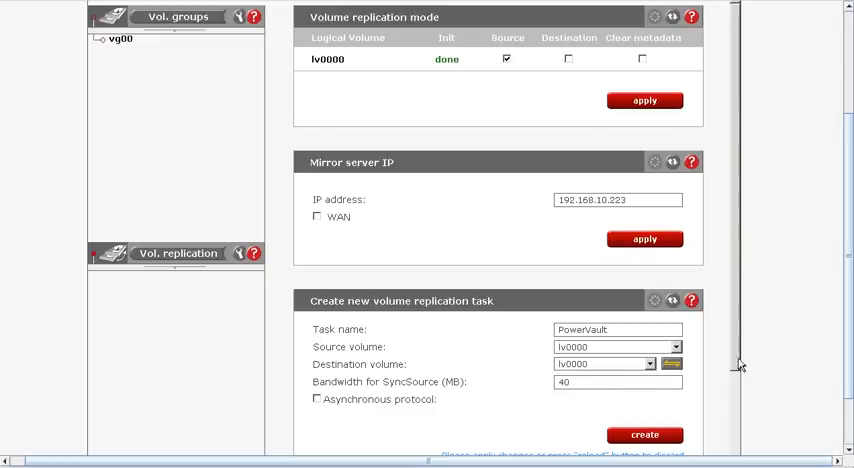
scroll("down", 3)
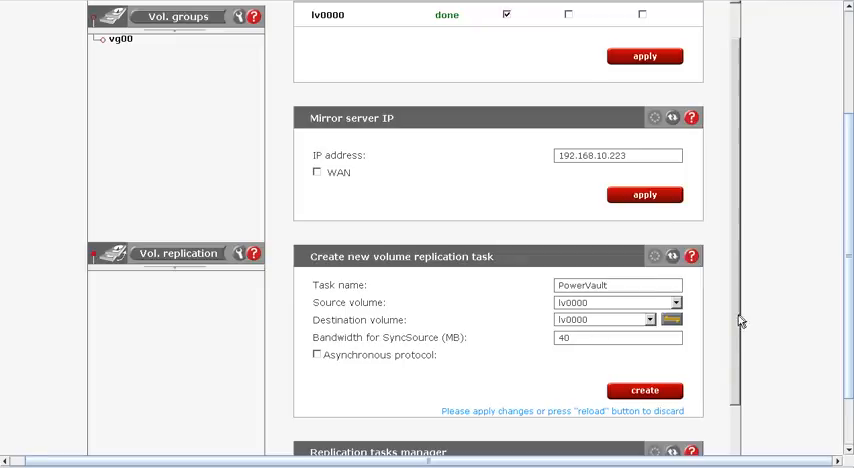
scroll("down", 3)
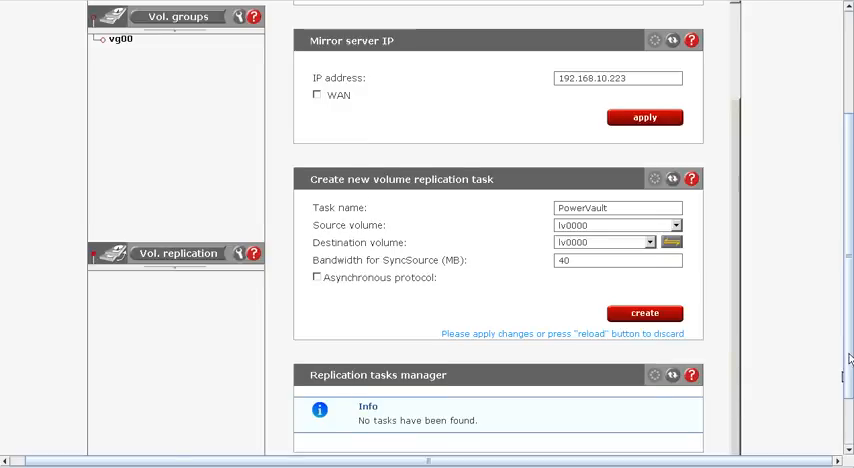
scroll("down", 3)
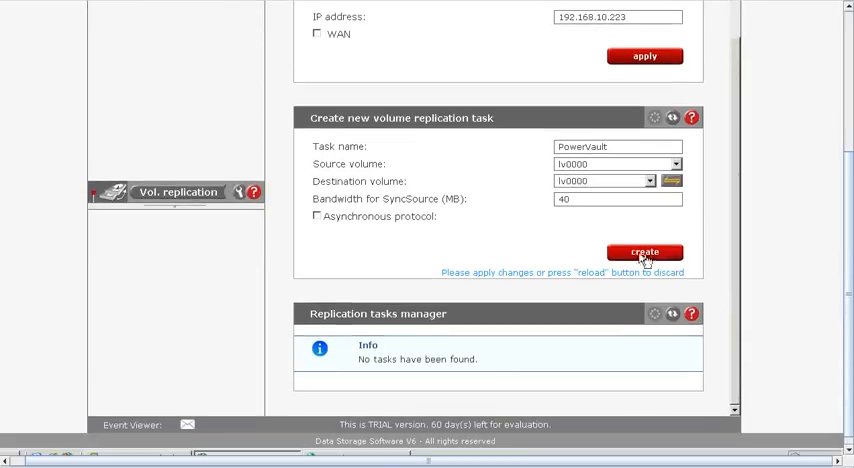
left_click(644, 252)
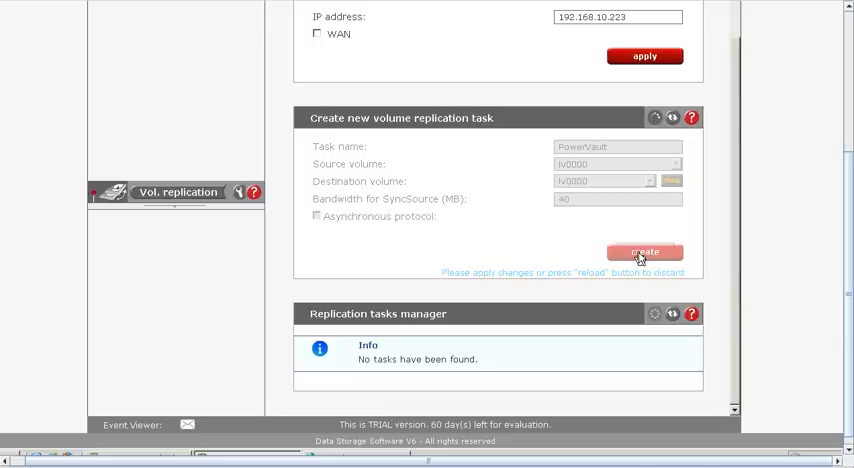
Start the PowerVault replication task and expand its details row.
left_click(644, 251)
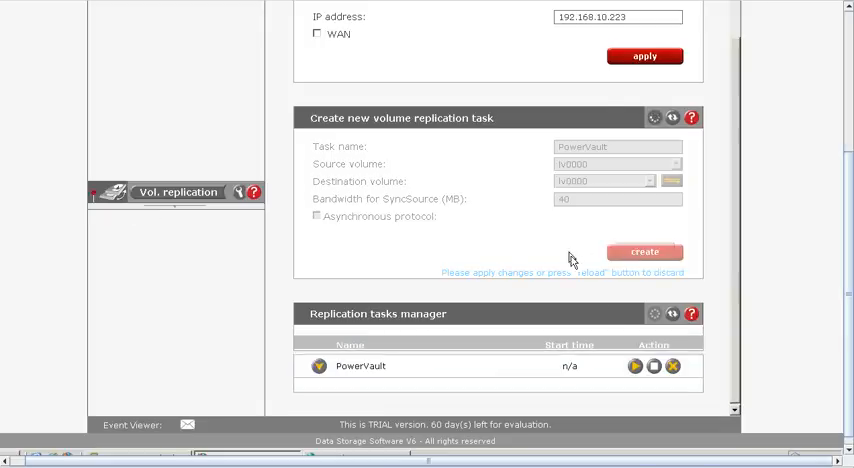
left_click(644, 251)
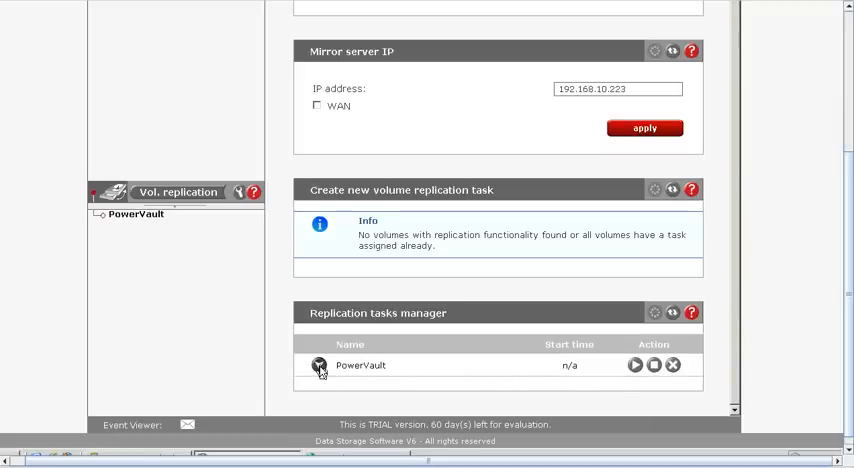
left_click(634, 365)
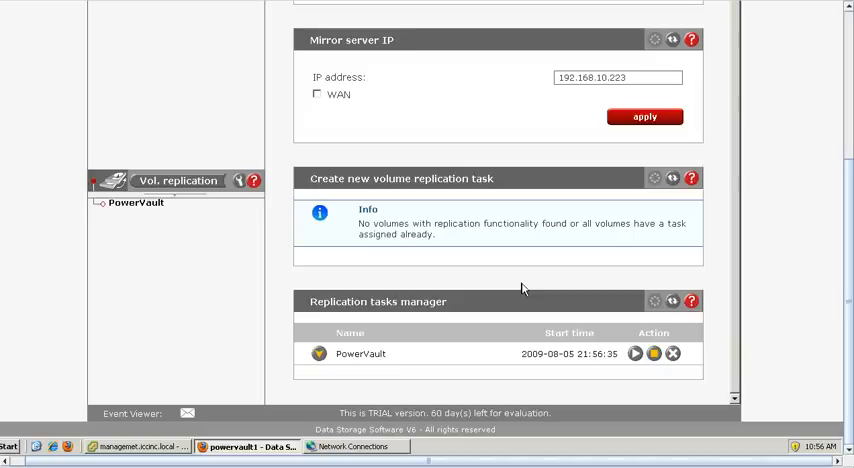
Dismiss the system events notice and view the task's destination 192.168.10.223 and synchronous protocol.
left_click(186, 413)
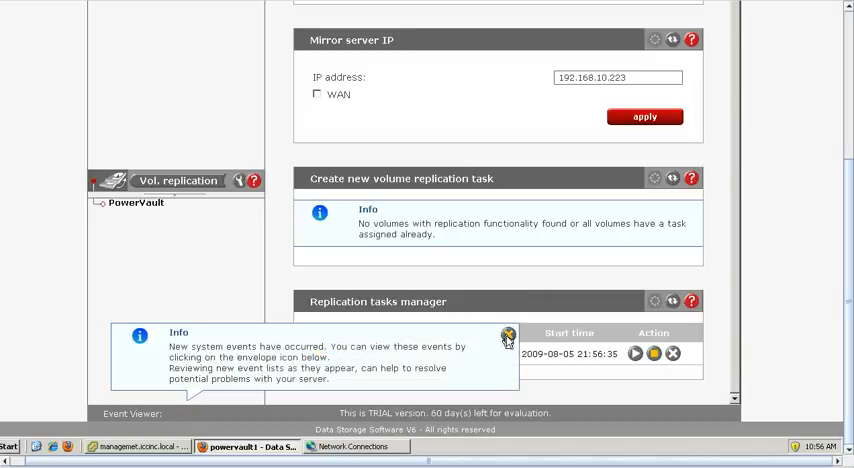
left_click(507, 335)
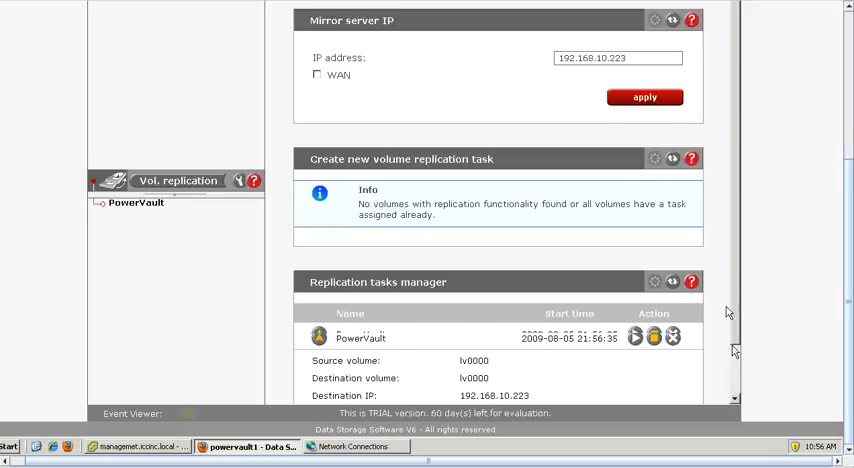
scroll("down", 3)
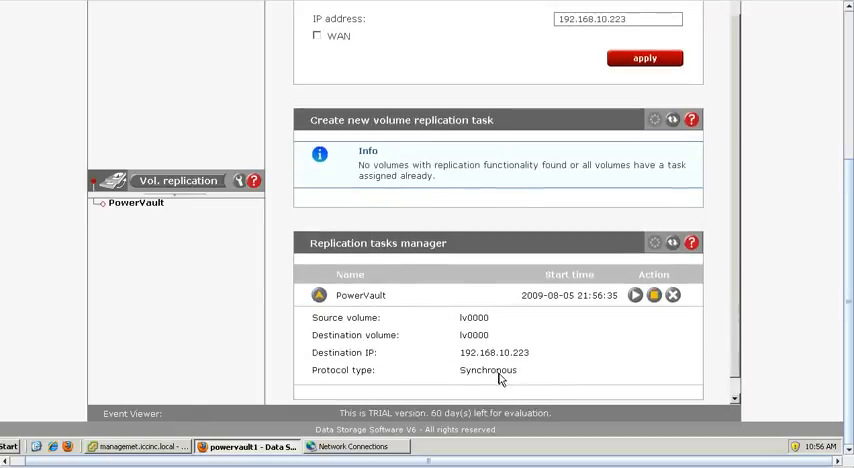
mouse_move(784, 140)
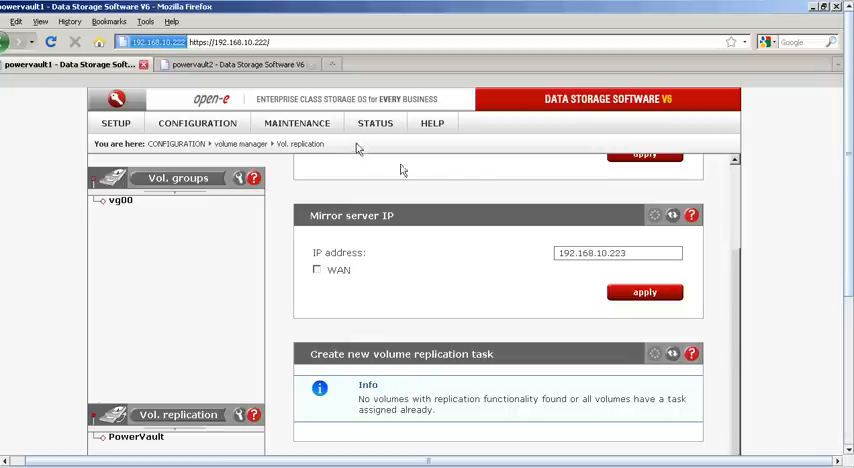
Show PowerVault's running progress under STATUS > tasks: 7388 of 10240 MB left.
left_click(375, 122)
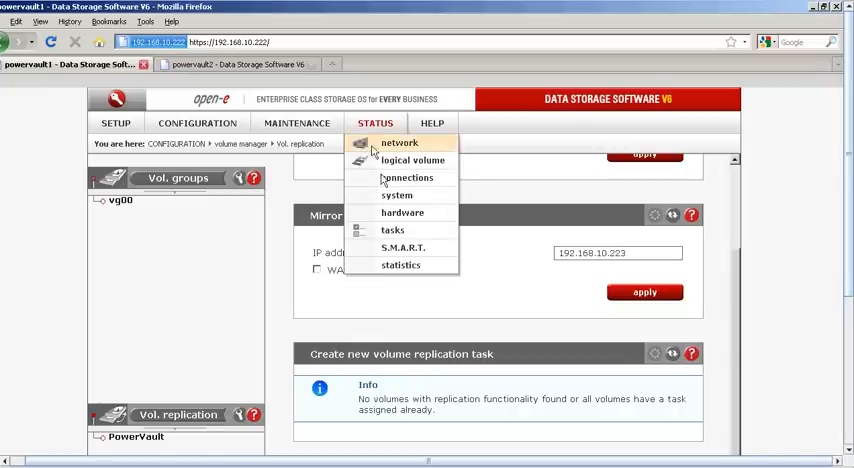
mouse_move(402, 213)
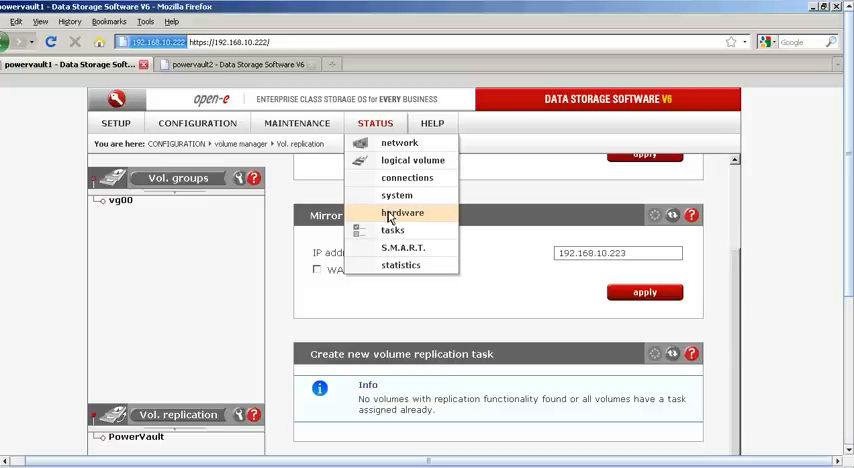
mouse_move(392, 230)
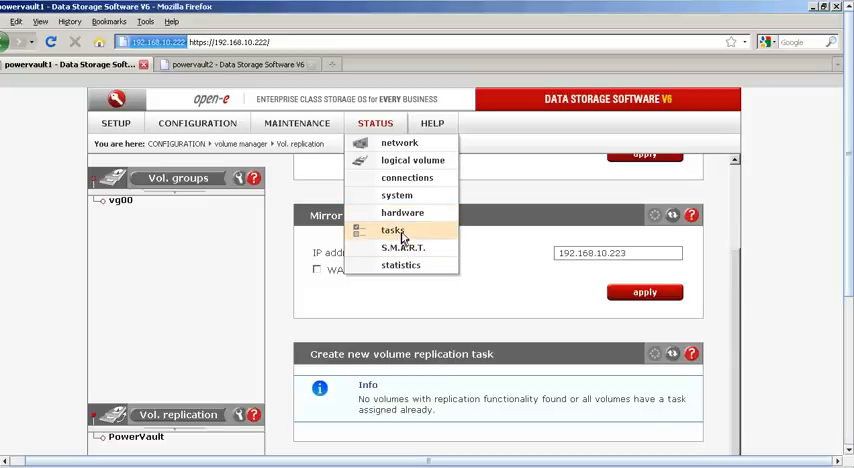
left_click(392, 231)
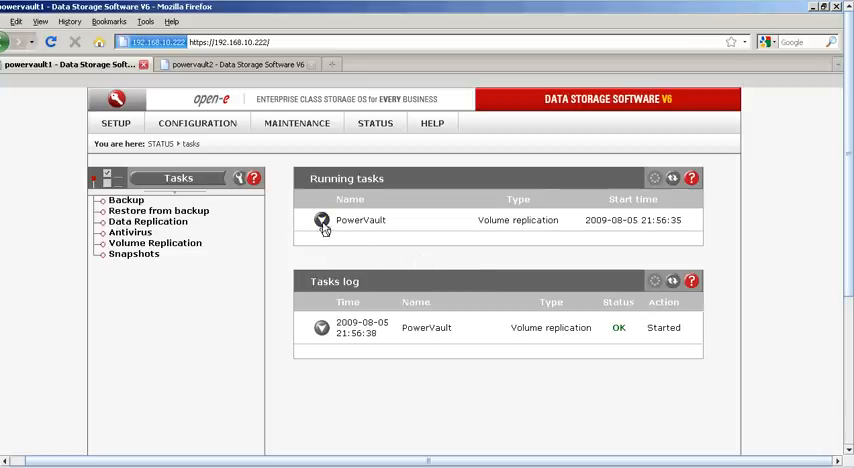
left_click(321, 220)
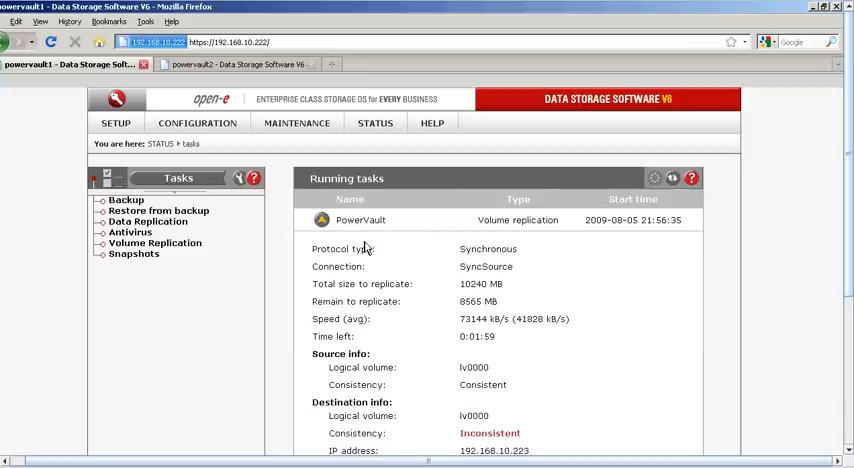
mouse_move(788, 243)
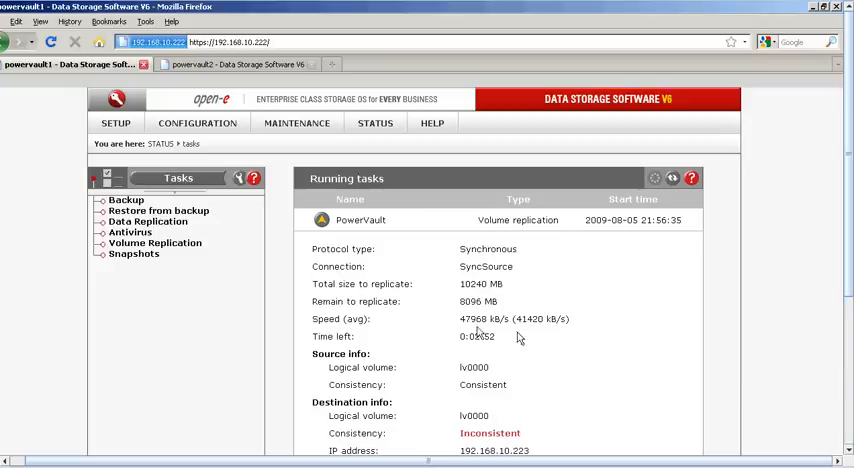
mouse_move(395, 403)
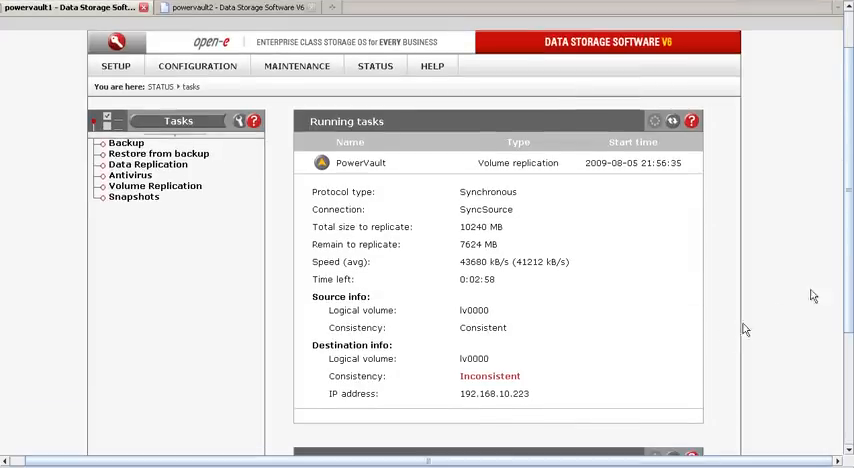
mouse_move(537, 349)
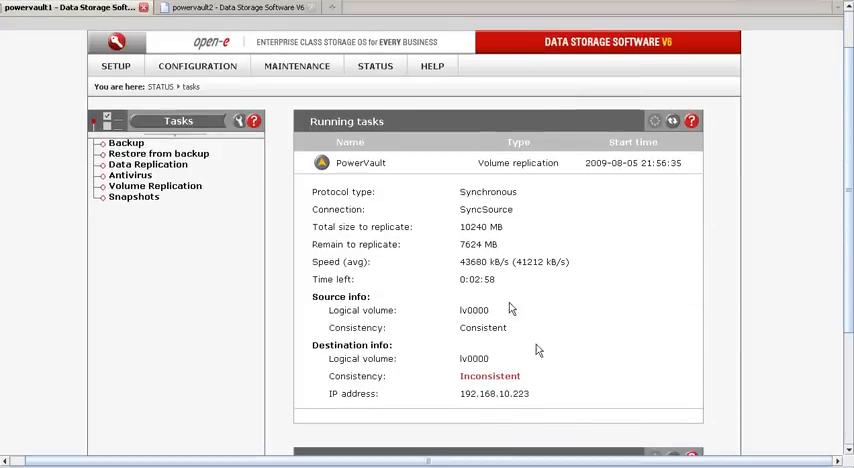
left_click(197, 65)
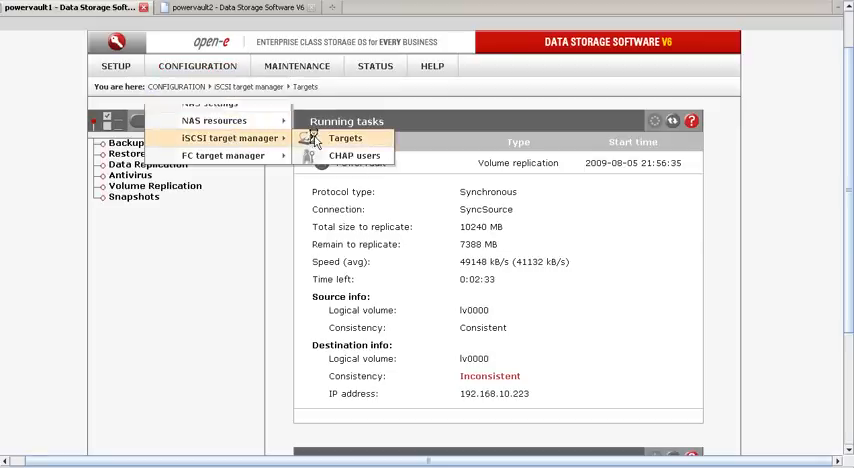
Create iSCSI target target0 with the default name and accept the connection reset warning.
left_click(345, 138)
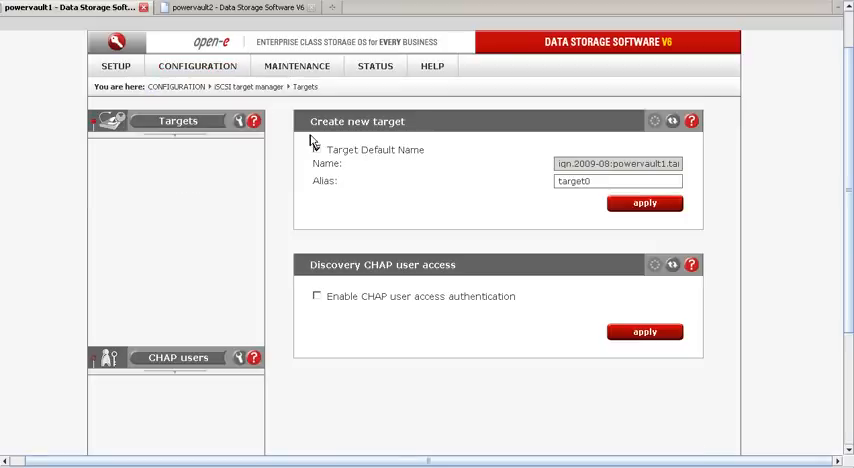
left_click(317, 149)
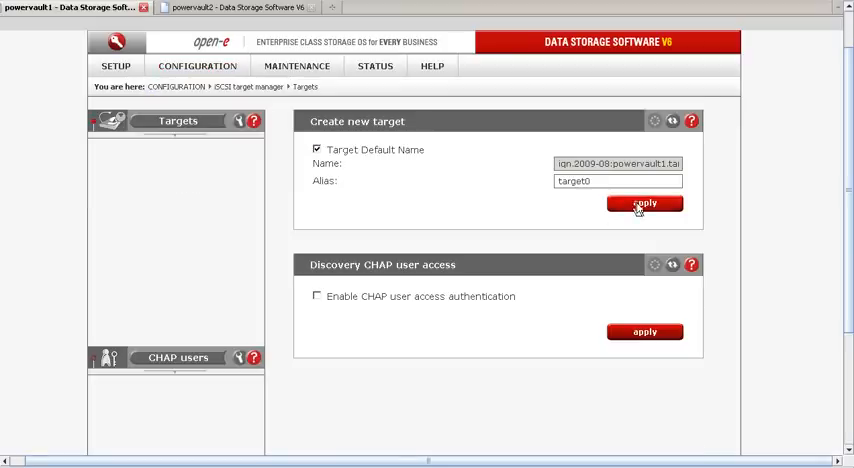
left_click(645, 203)
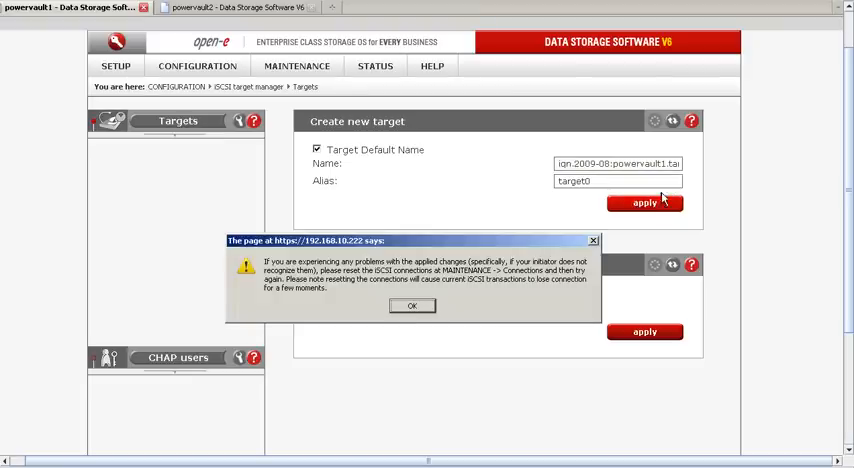
left_click(411, 306)
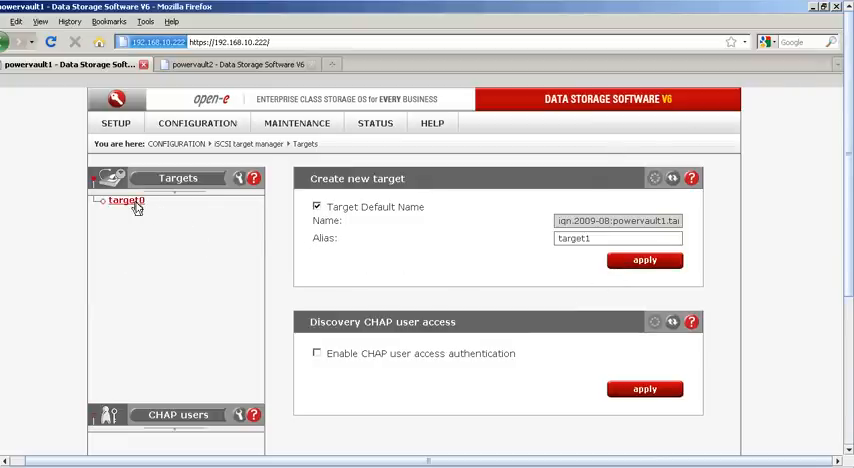
Select target0 and enable write-back for lv0000, raising the data-loss warning.
left_click(125, 200)
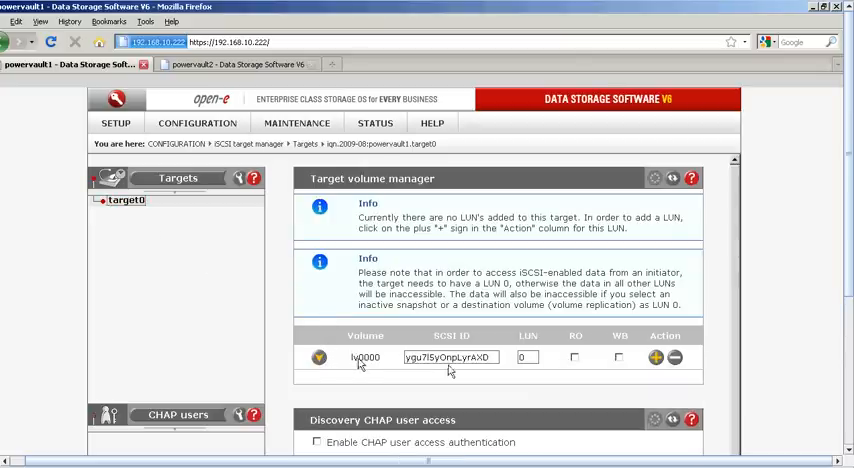
mouse_move(482, 371)
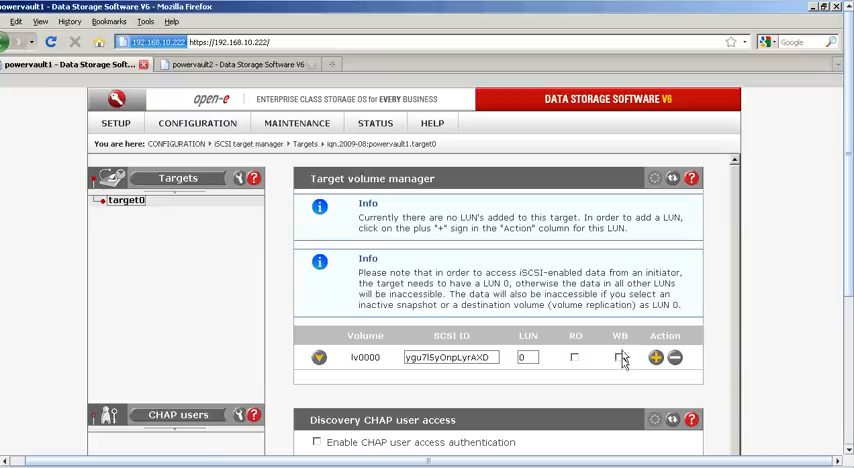
left_click(619, 357)
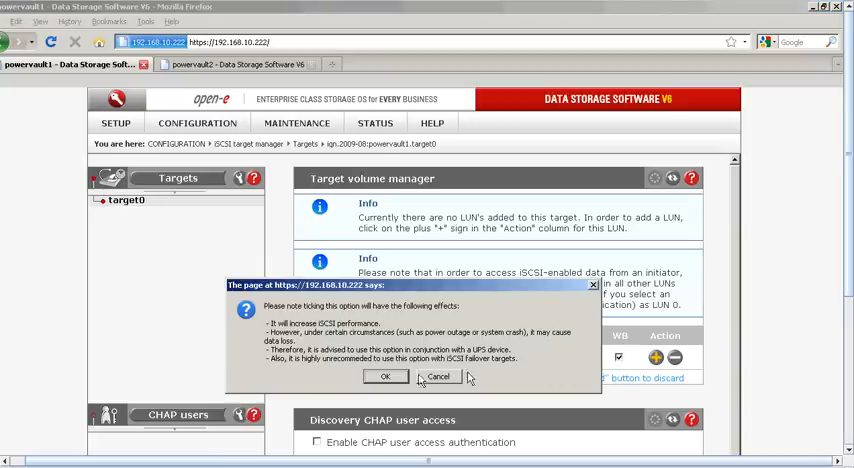